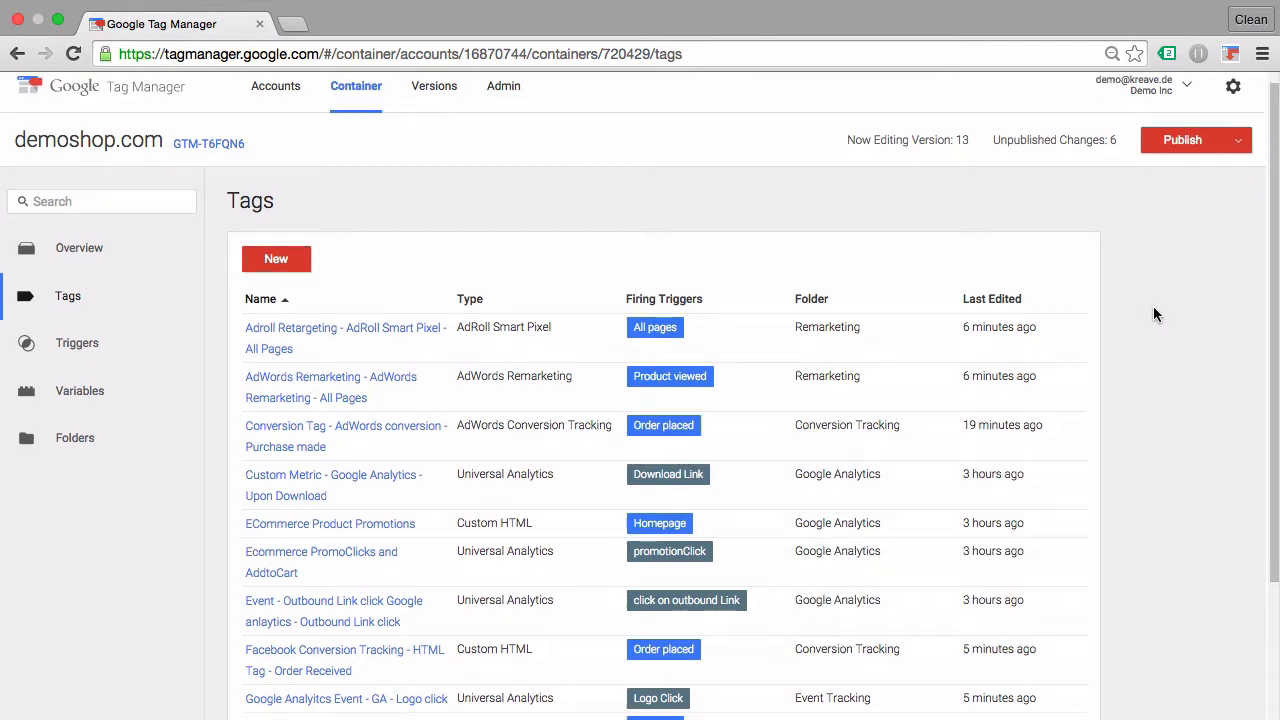
Step: Show the Folders overview of the demoshop.com container with item counts per folder
scroll("down", 3)
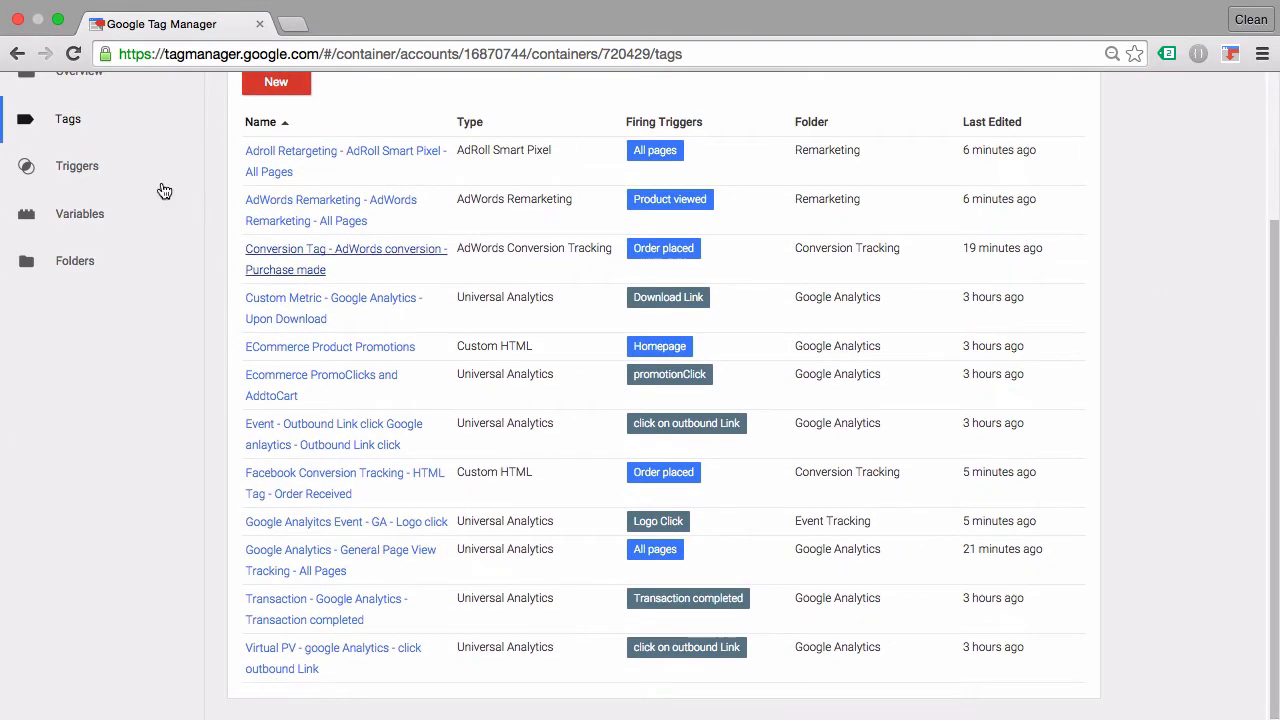
mouse_move(80, 212)
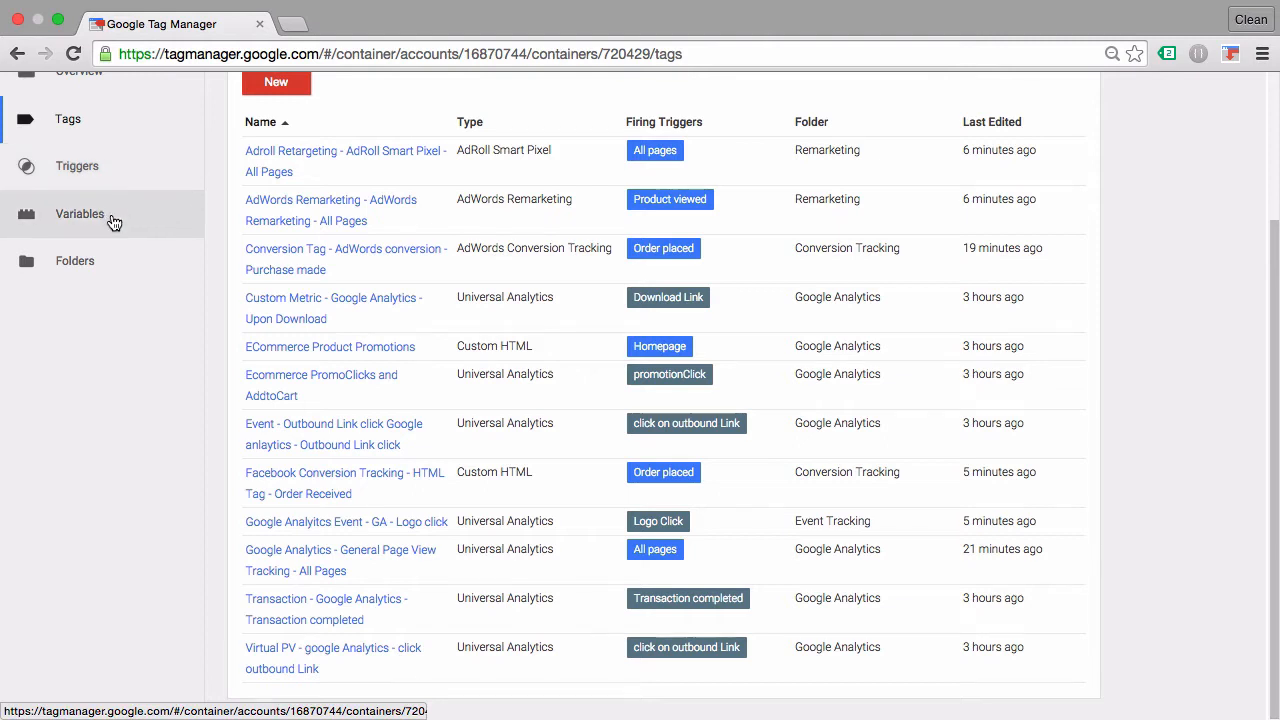
scroll("up", 3)
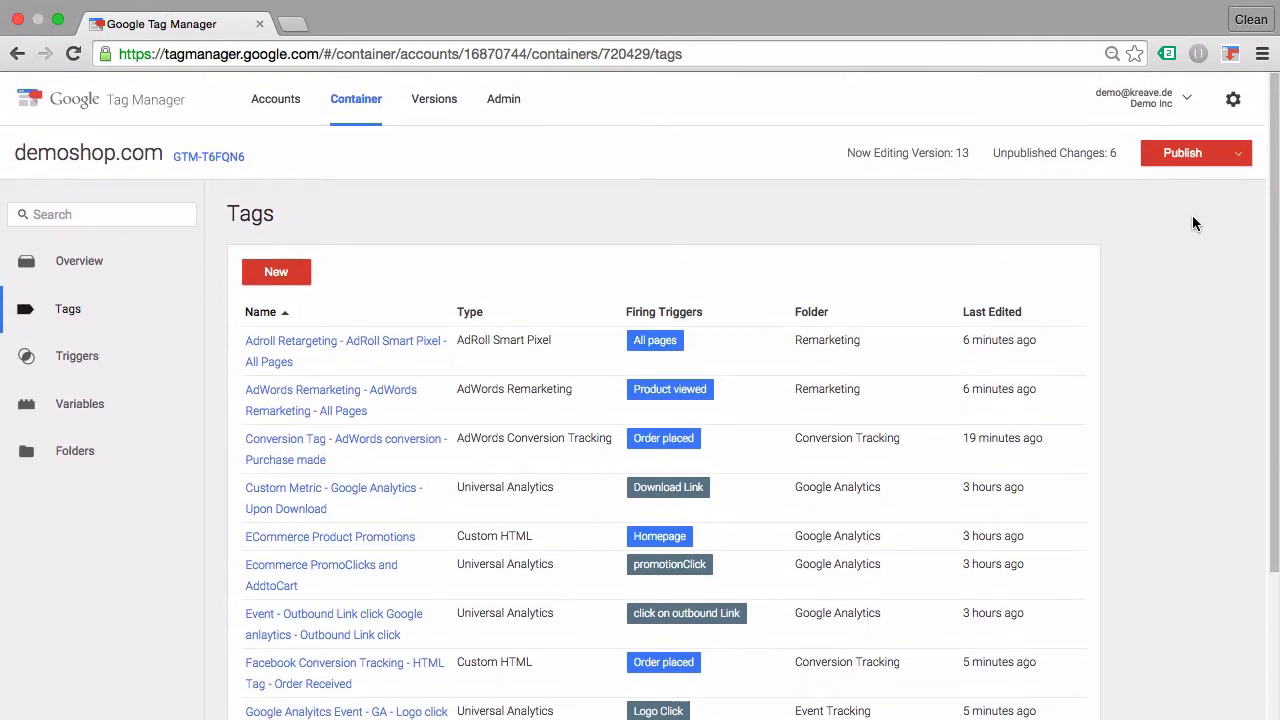
mouse_move(1190, 224)
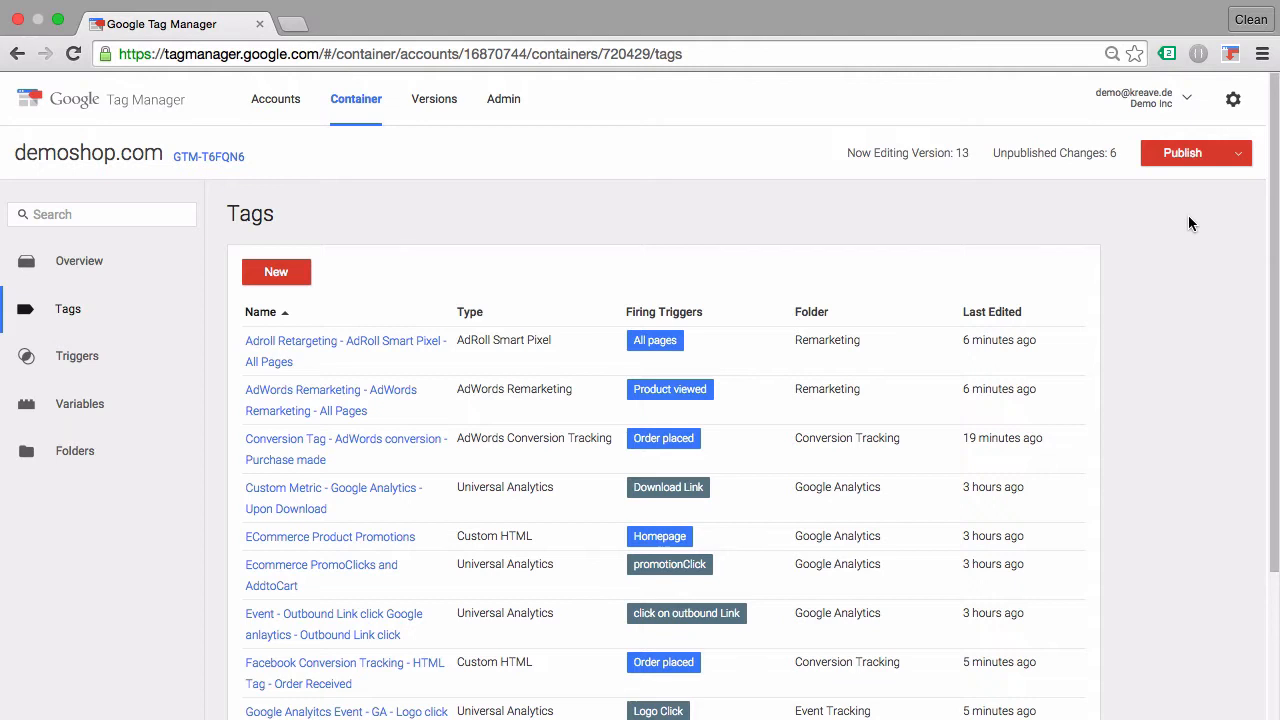
mouse_move(76, 450)
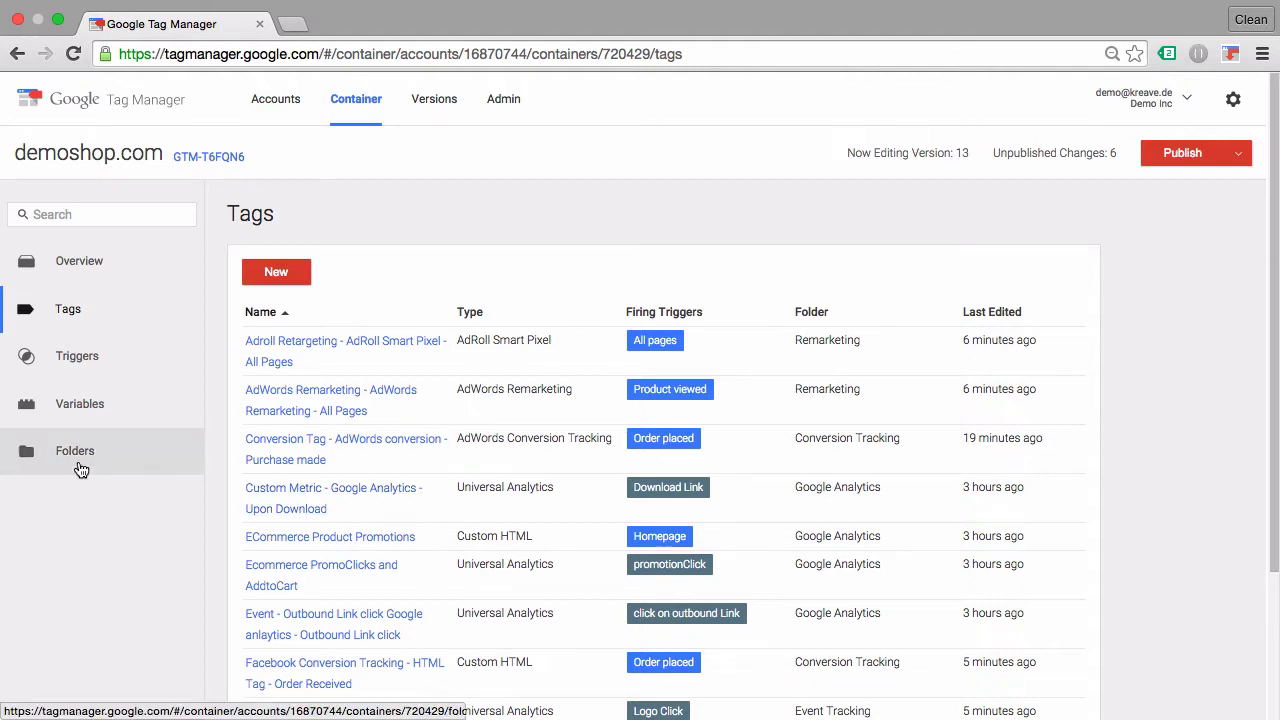
left_click(74, 450)
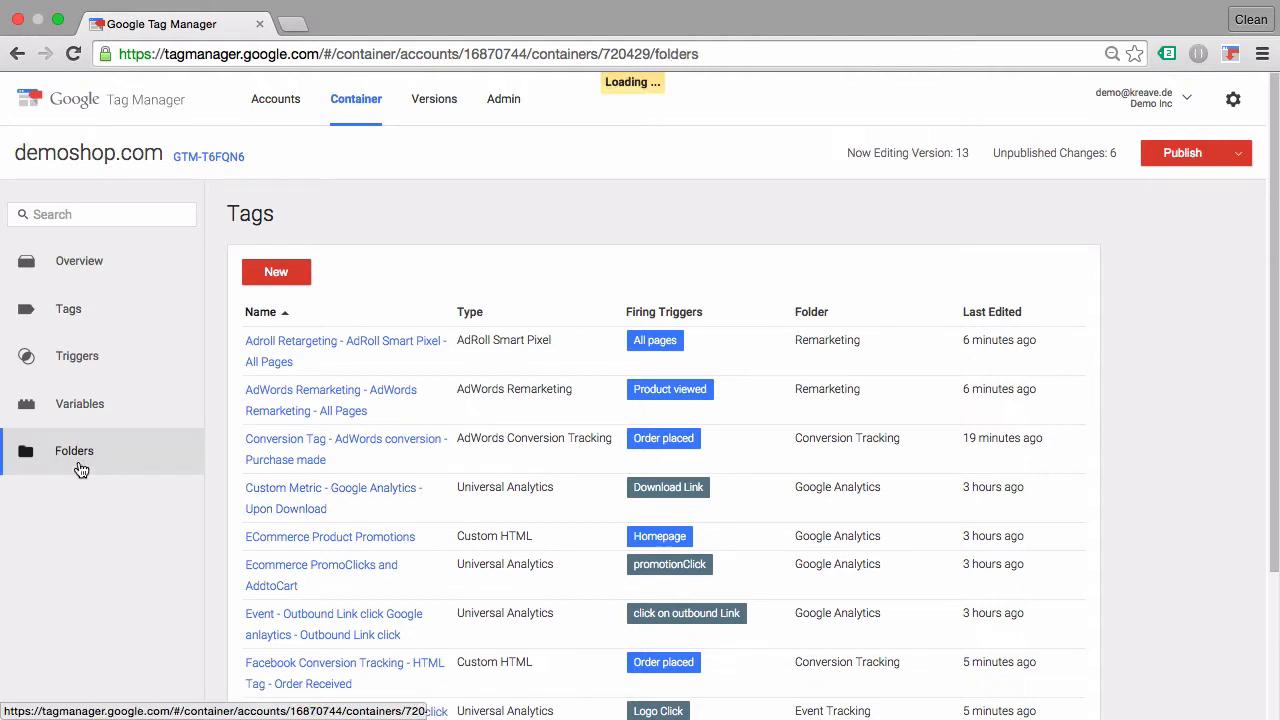
left_click(74, 450)
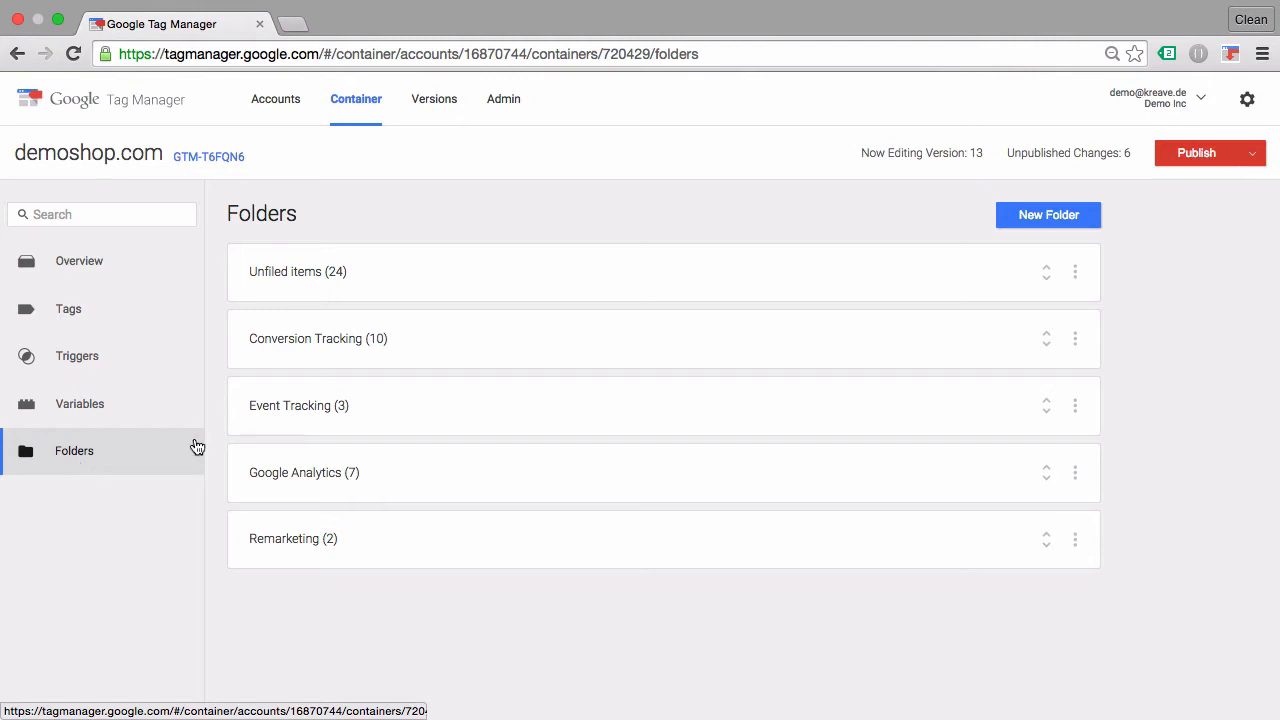
mouse_move(444, 352)
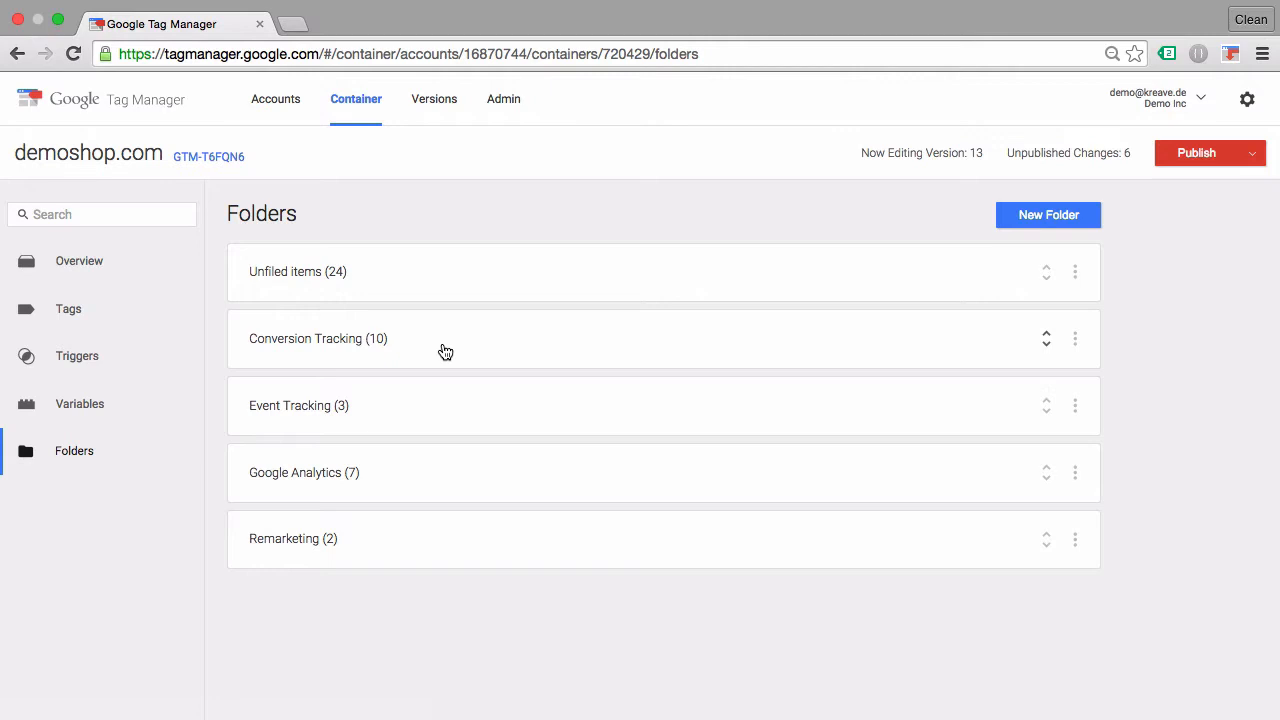
mouse_move(448, 596)
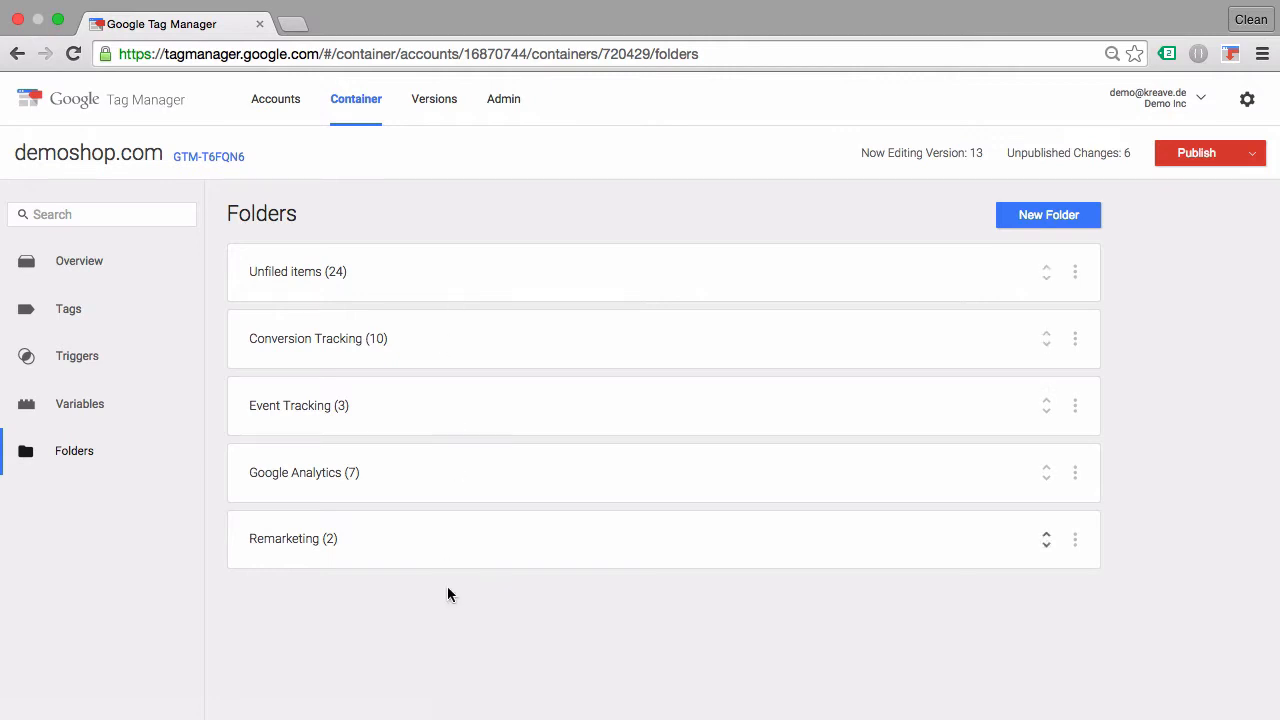
Step: Expand Unfiled items and review each folder's tags, triggers and variables down to Remarketing
left_click(296, 272)
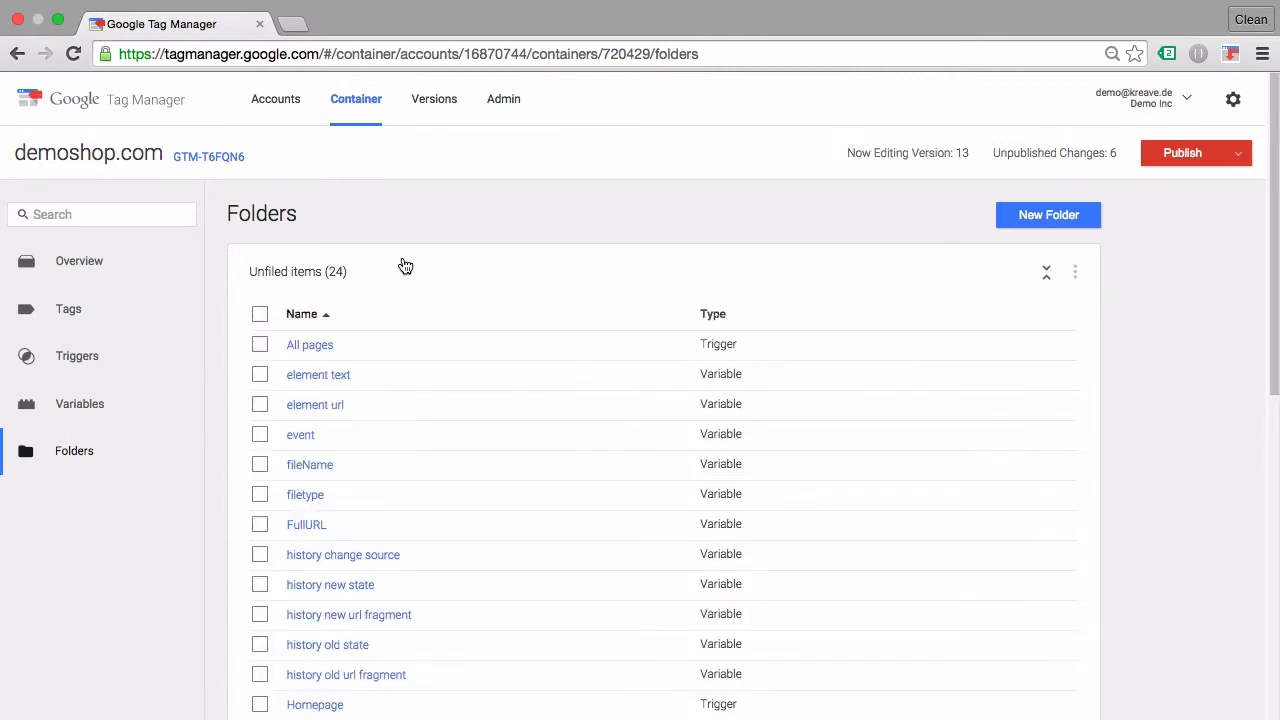
scroll("down", 3)
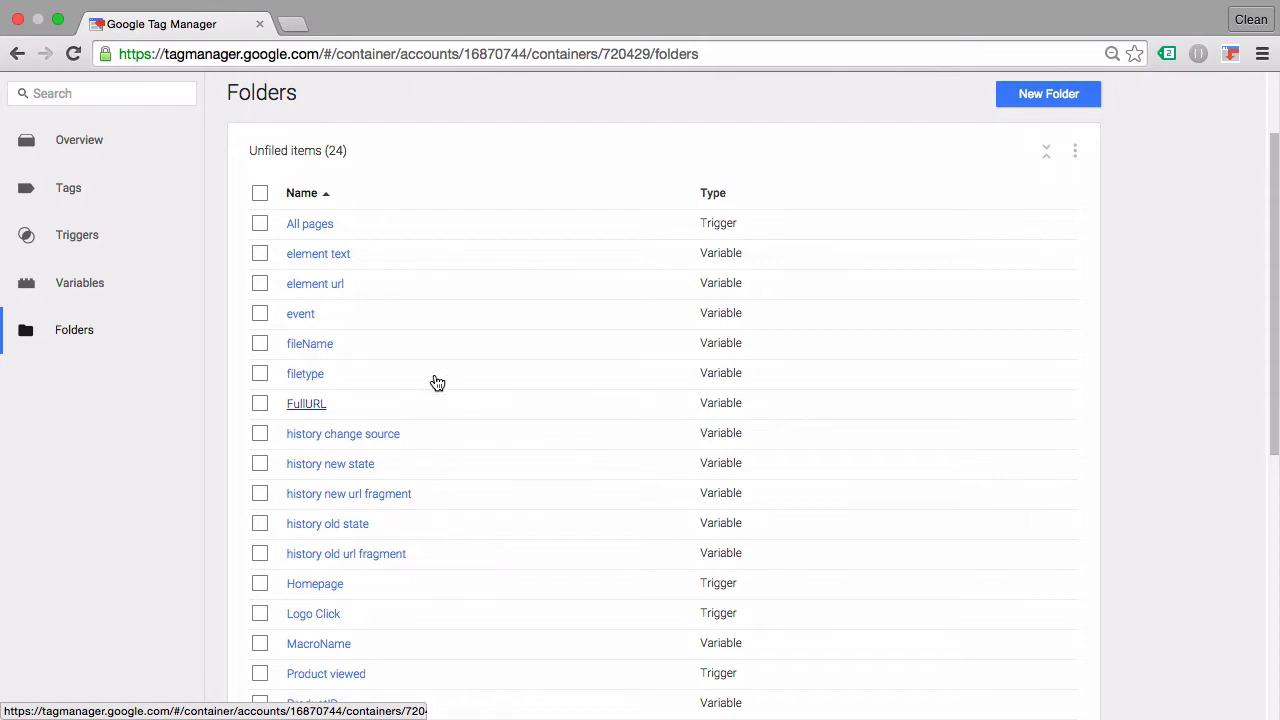
scroll("down", 3)
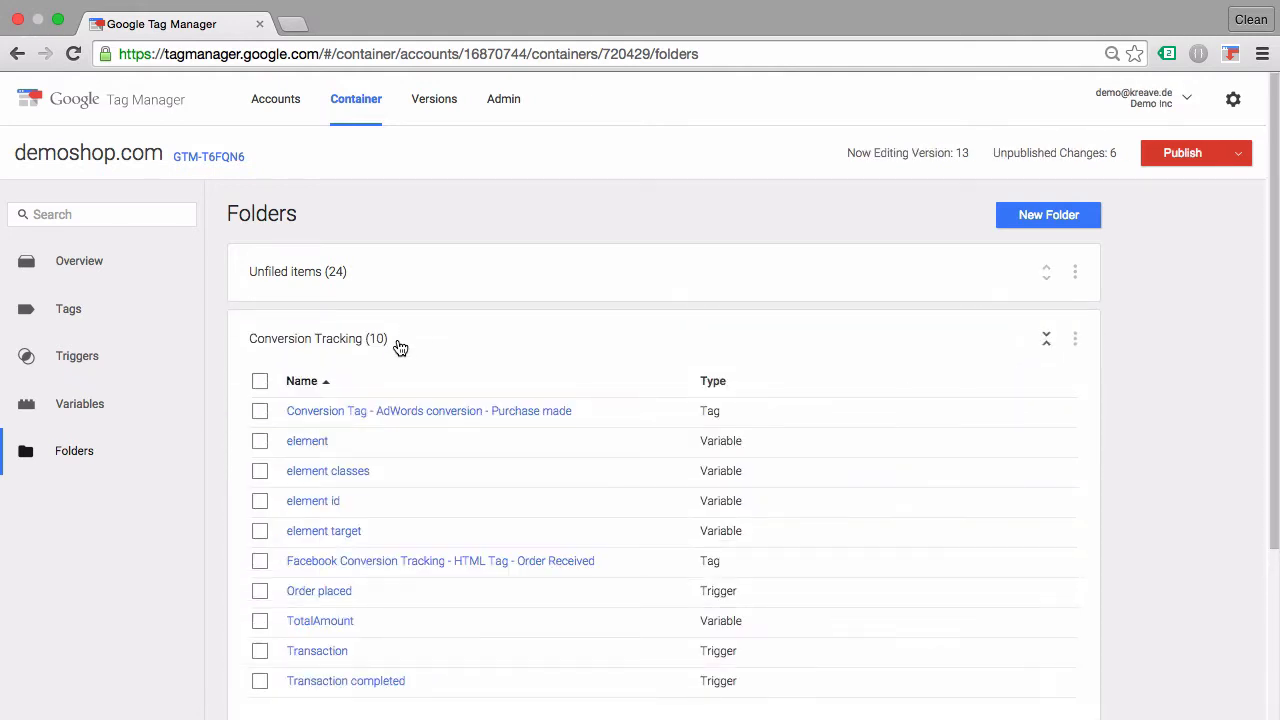
scroll("down", 3)
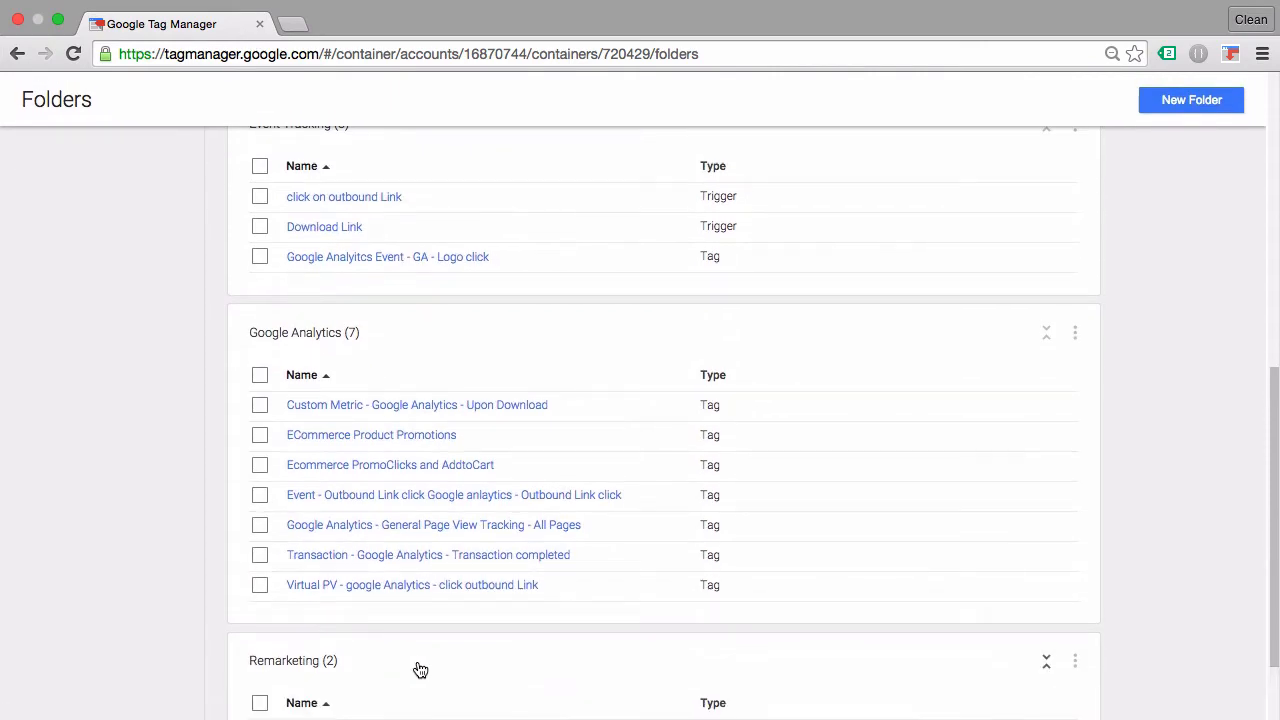
scroll("down", 3)
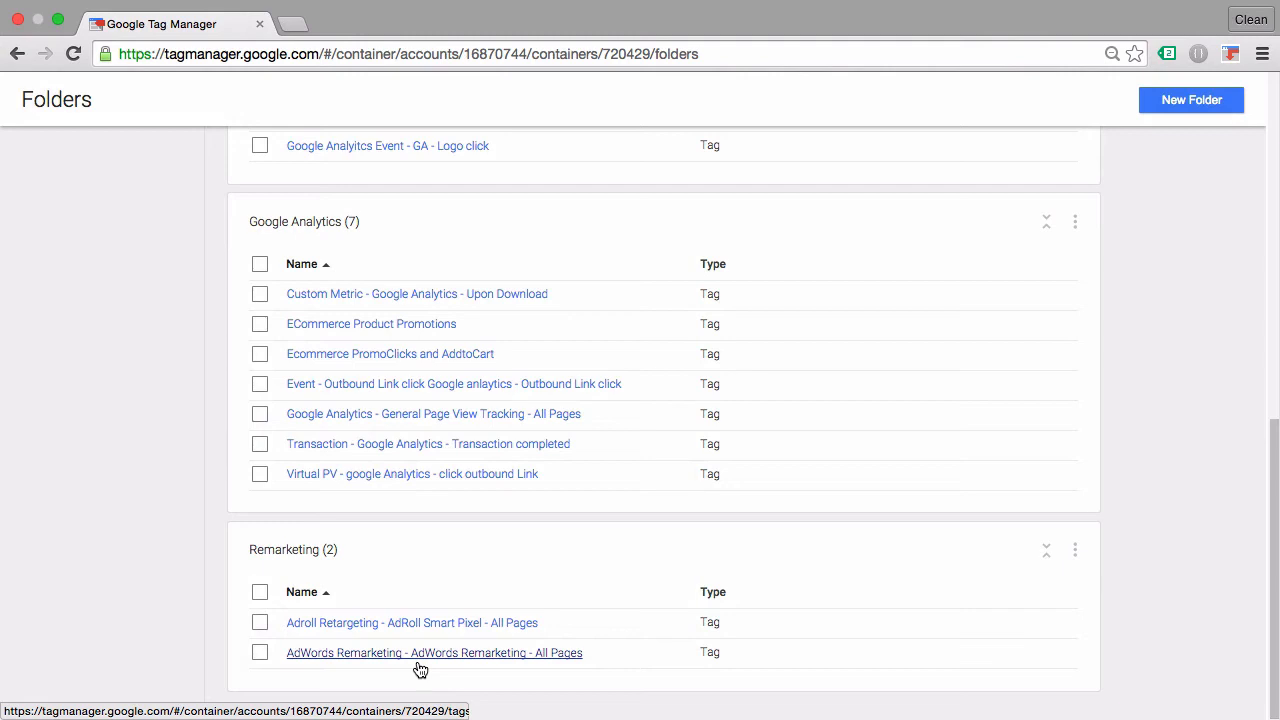
mouse_move(720, 178)
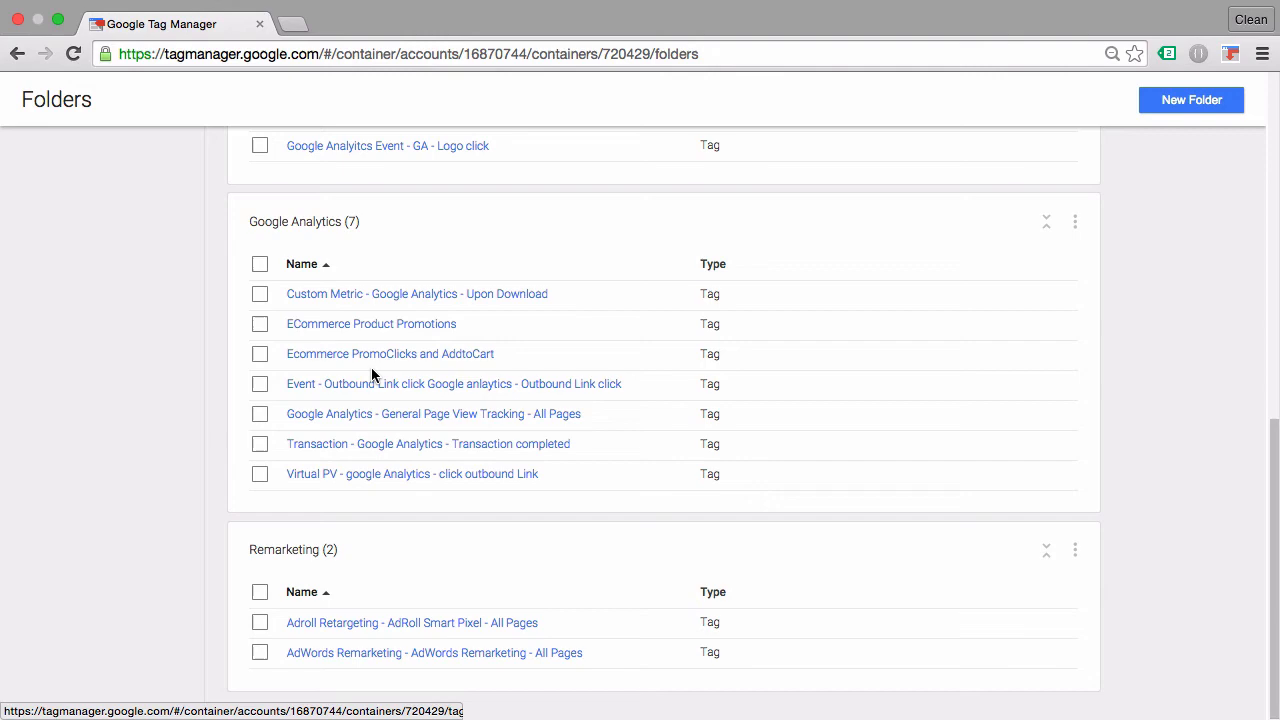
mouse_move(632, 472)
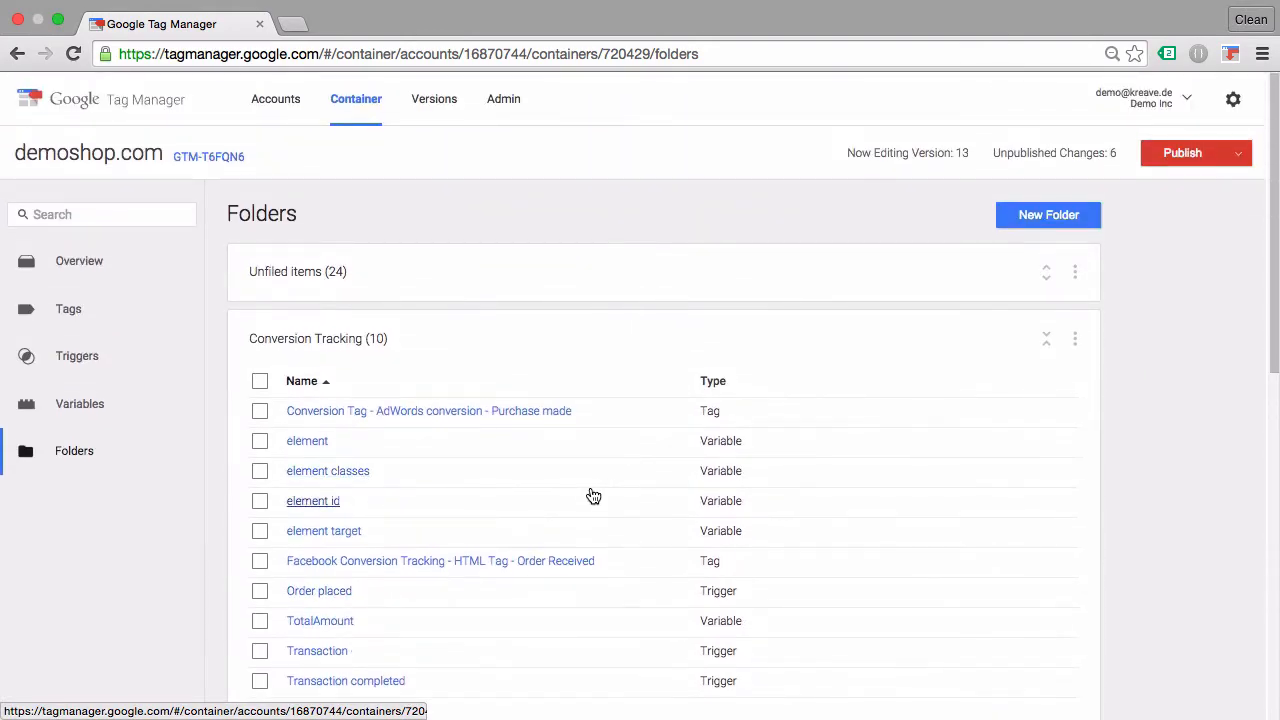
scroll("down", 3)
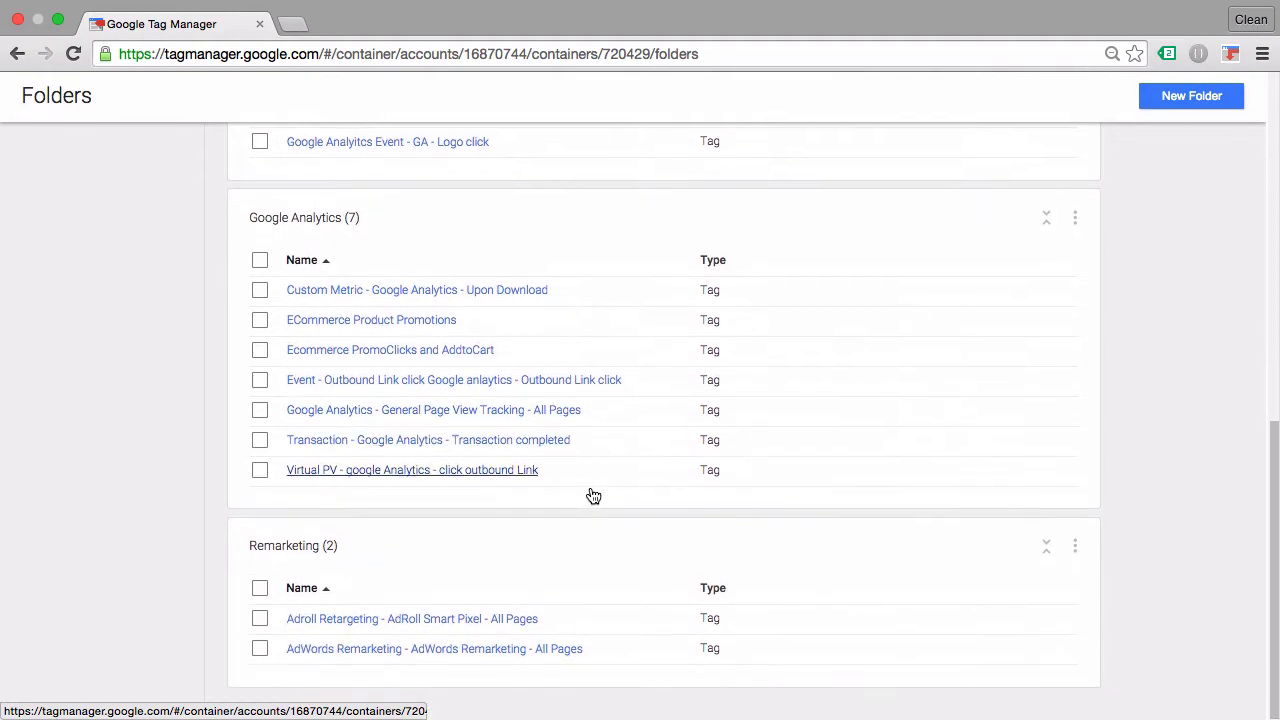
scroll("up", 3)
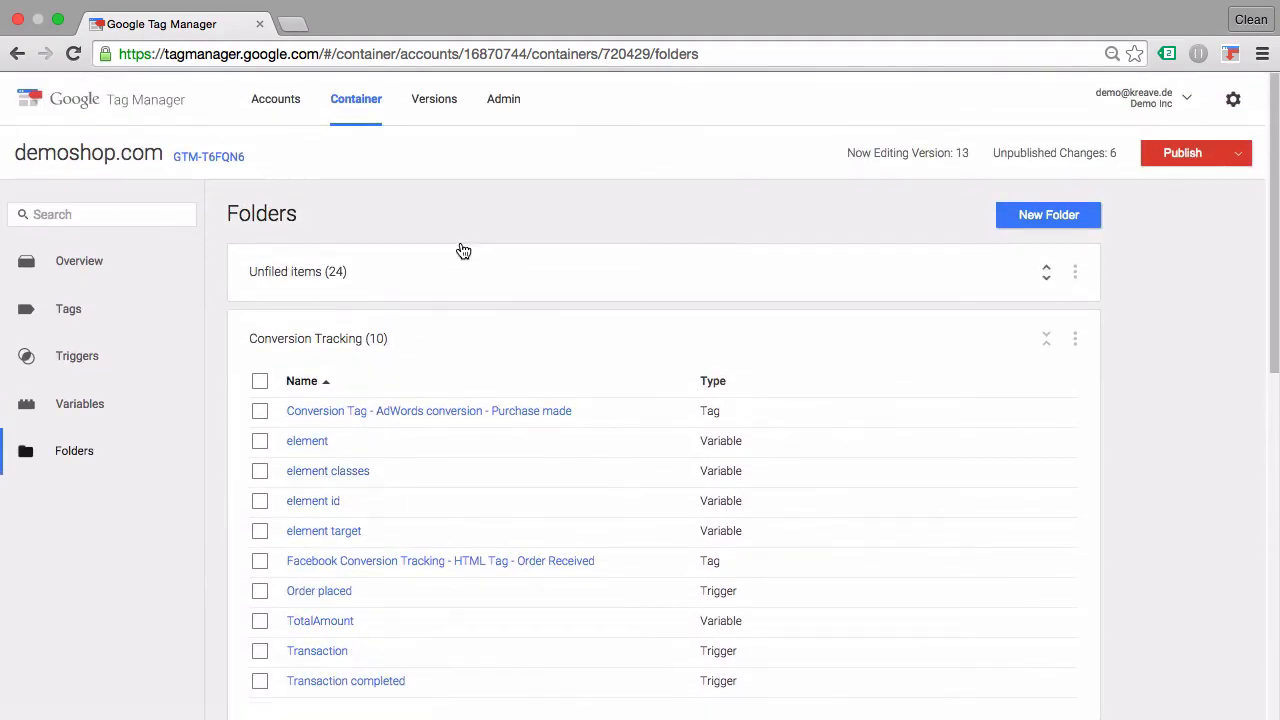
mouse_move(732, 420)
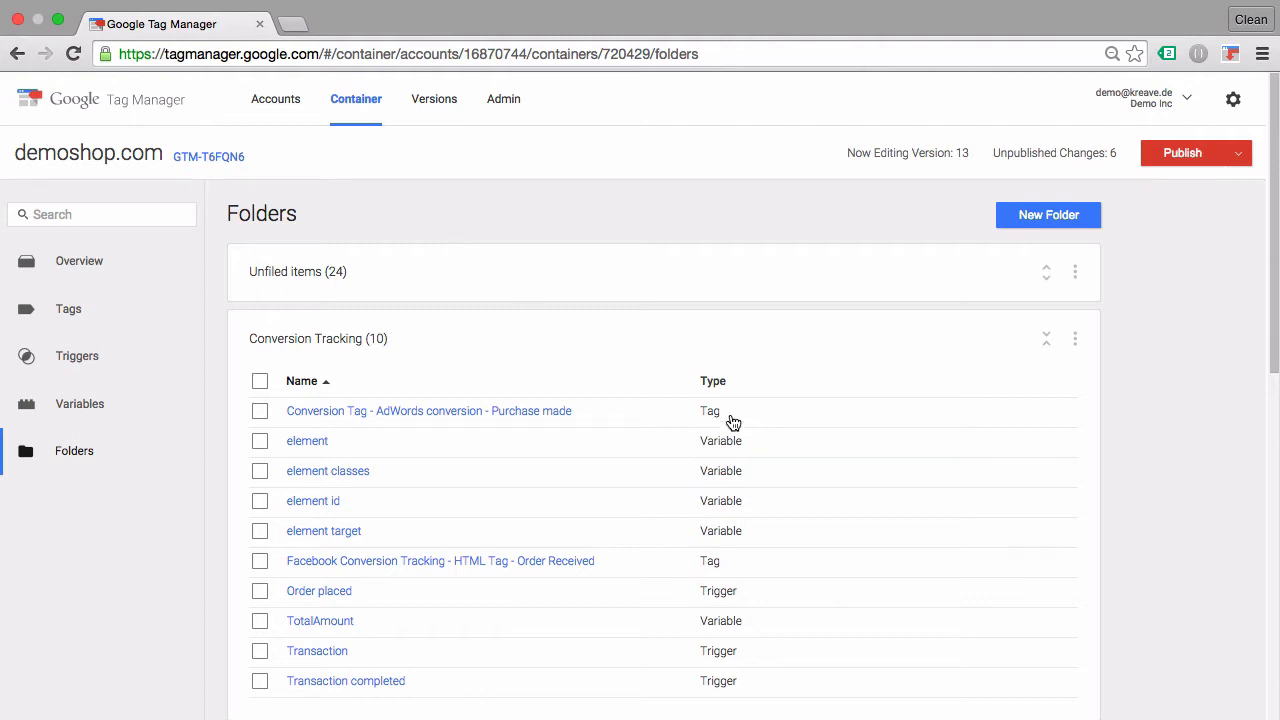
mouse_move(728, 420)
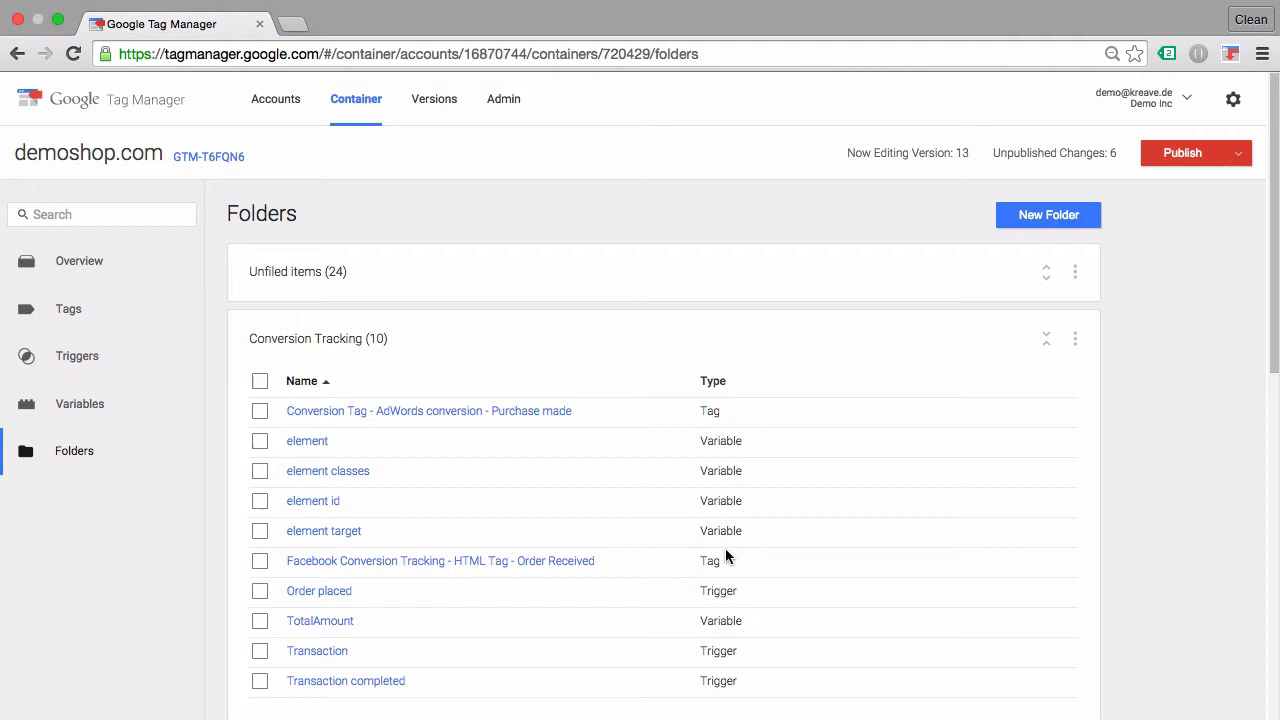
mouse_move(628, 632)
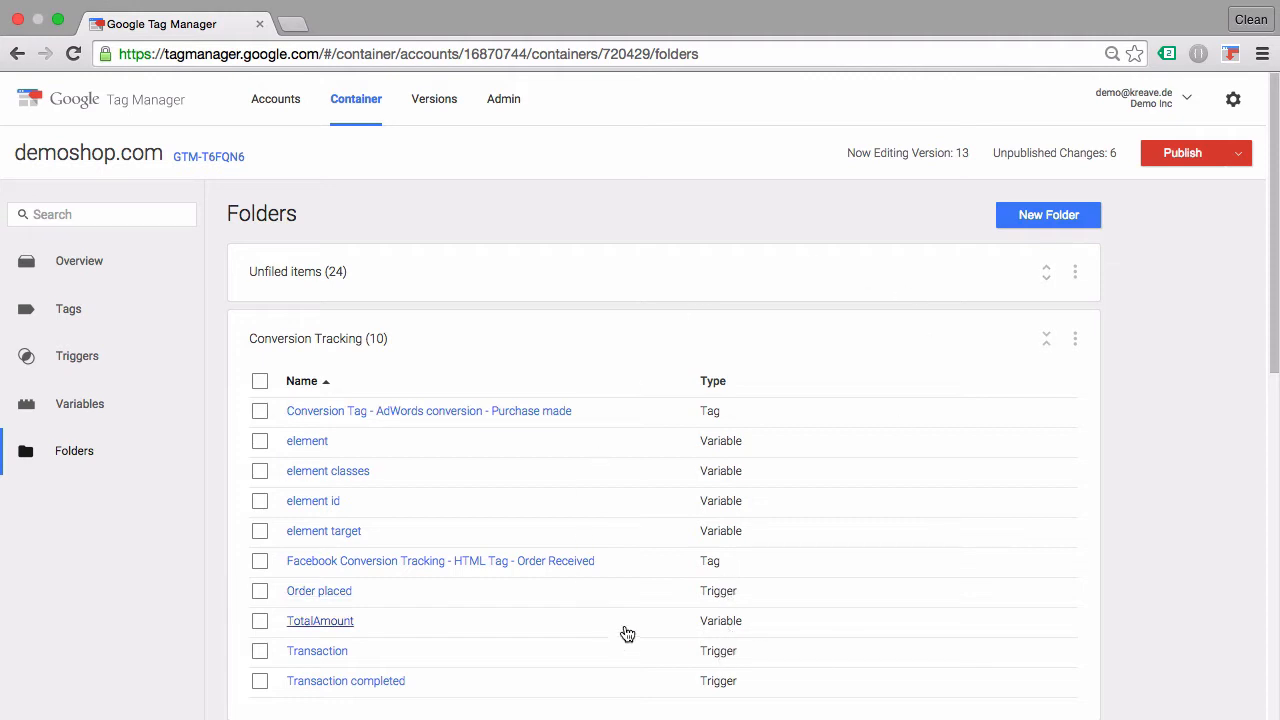
mouse_move(670, 640)
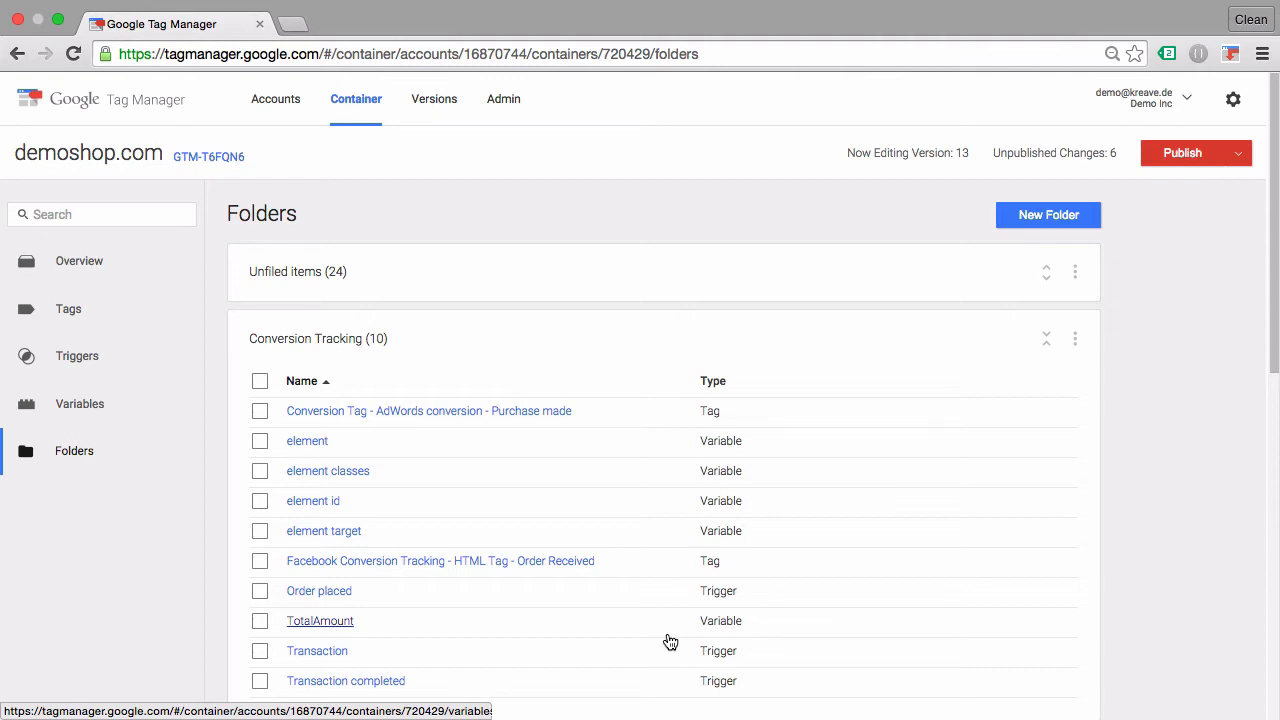
scroll("down", 3)
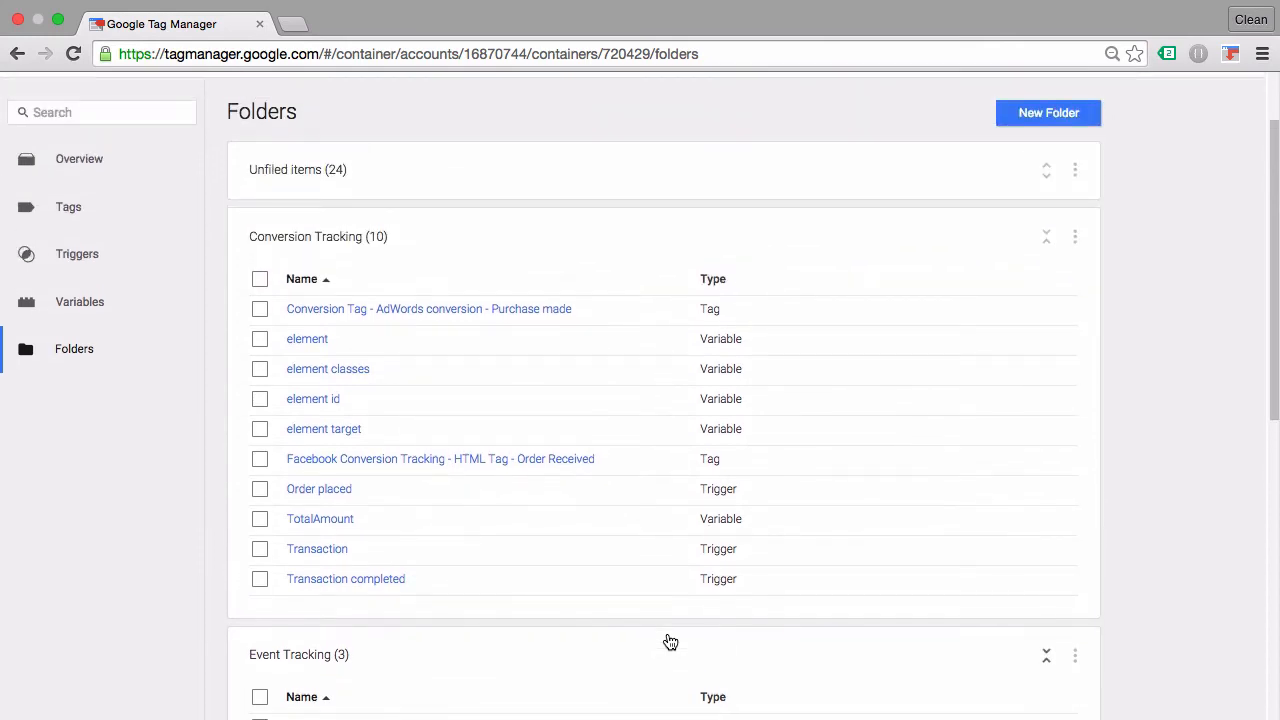
mouse_move(1004, 434)
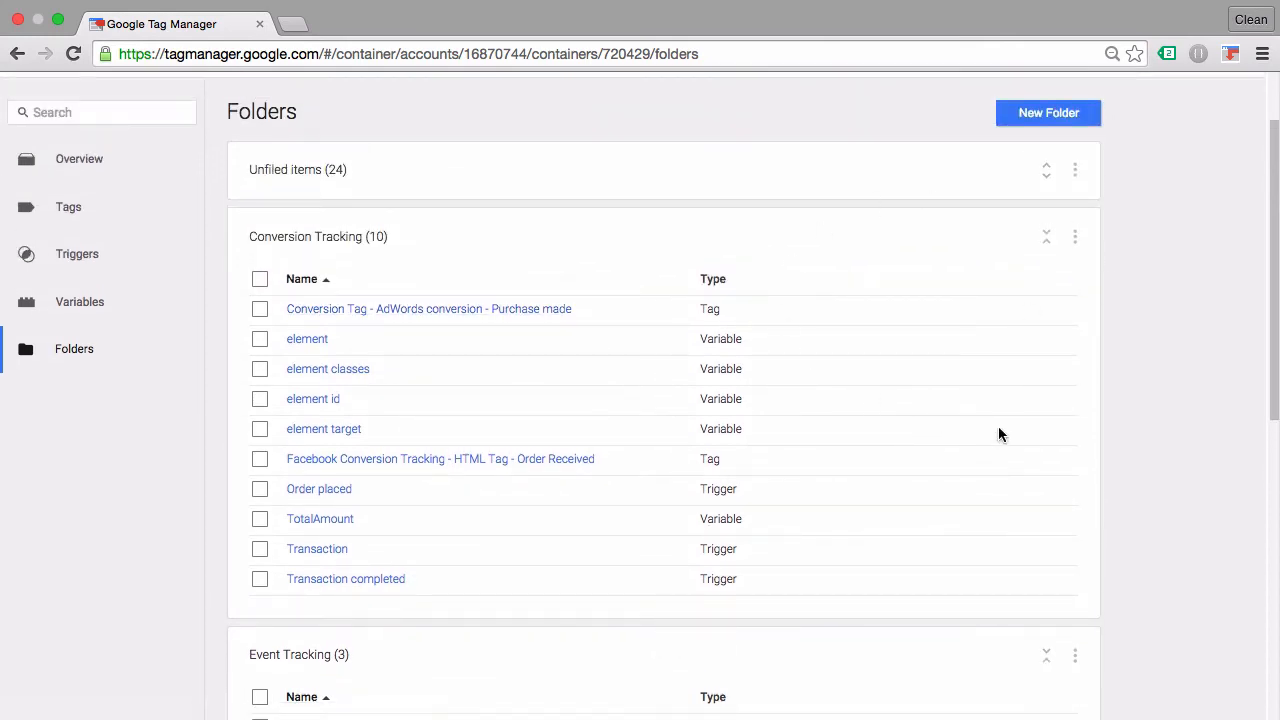
mouse_move(924, 416)
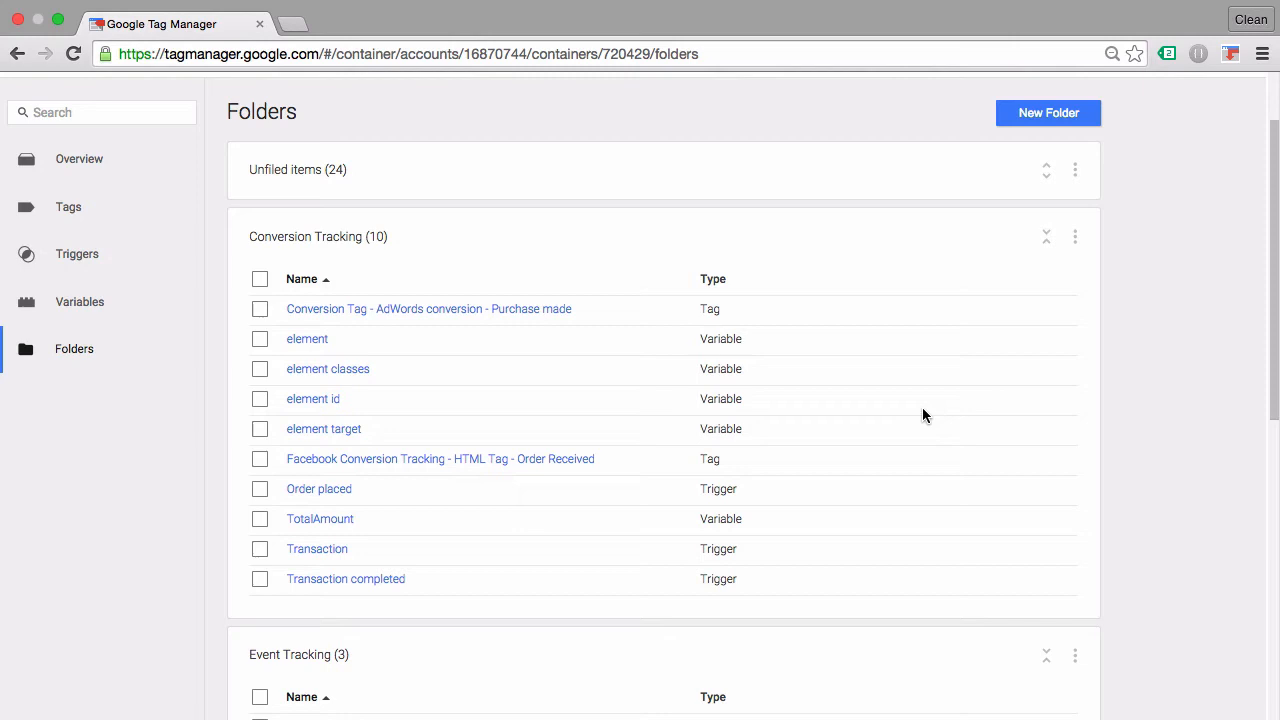
scroll("down", 3)
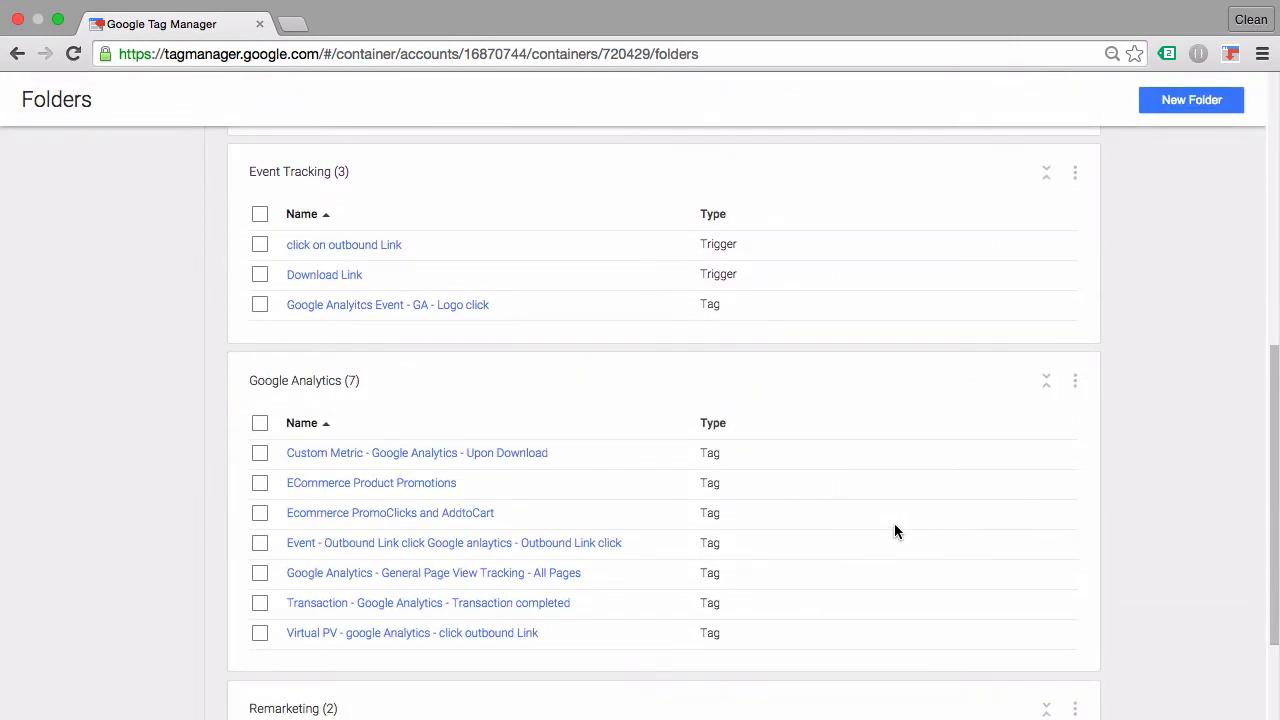
scroll("down", 3)
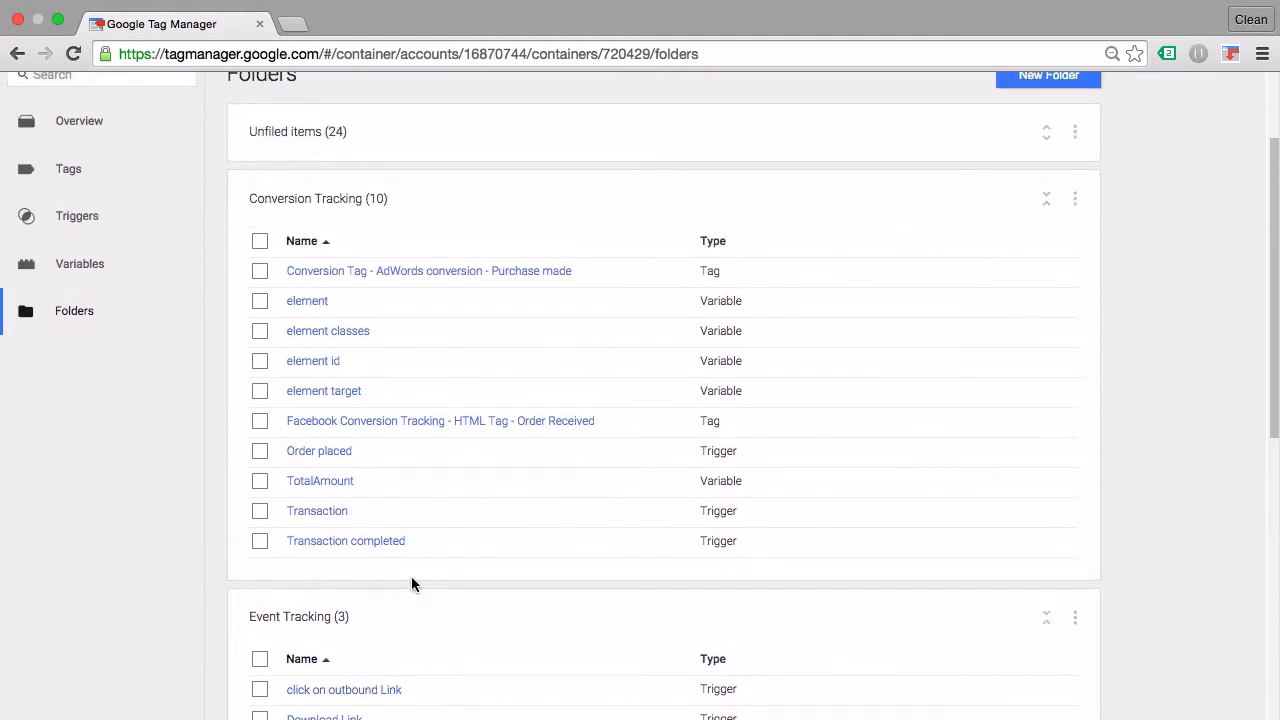
scroll("down", 3)
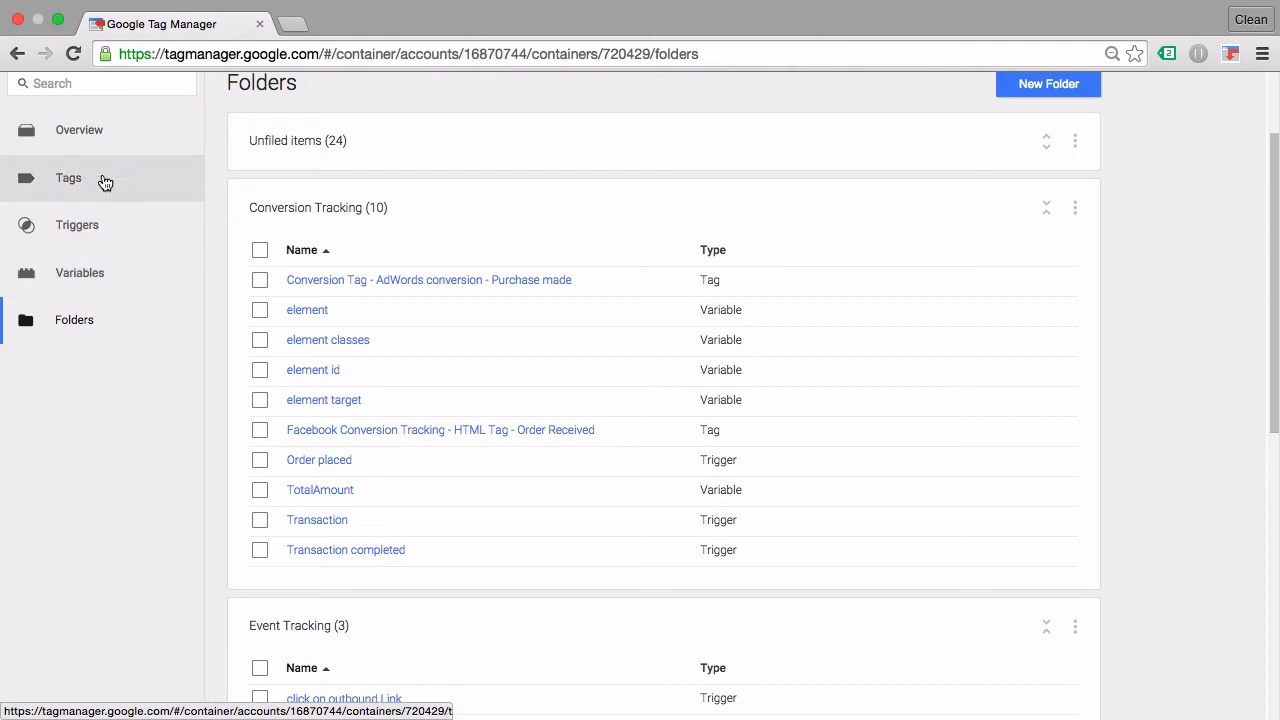
Step: Show the tags list sorted by the Folder column, e.g. Conversion Tracking, Remarketing
left_click(68, 178)
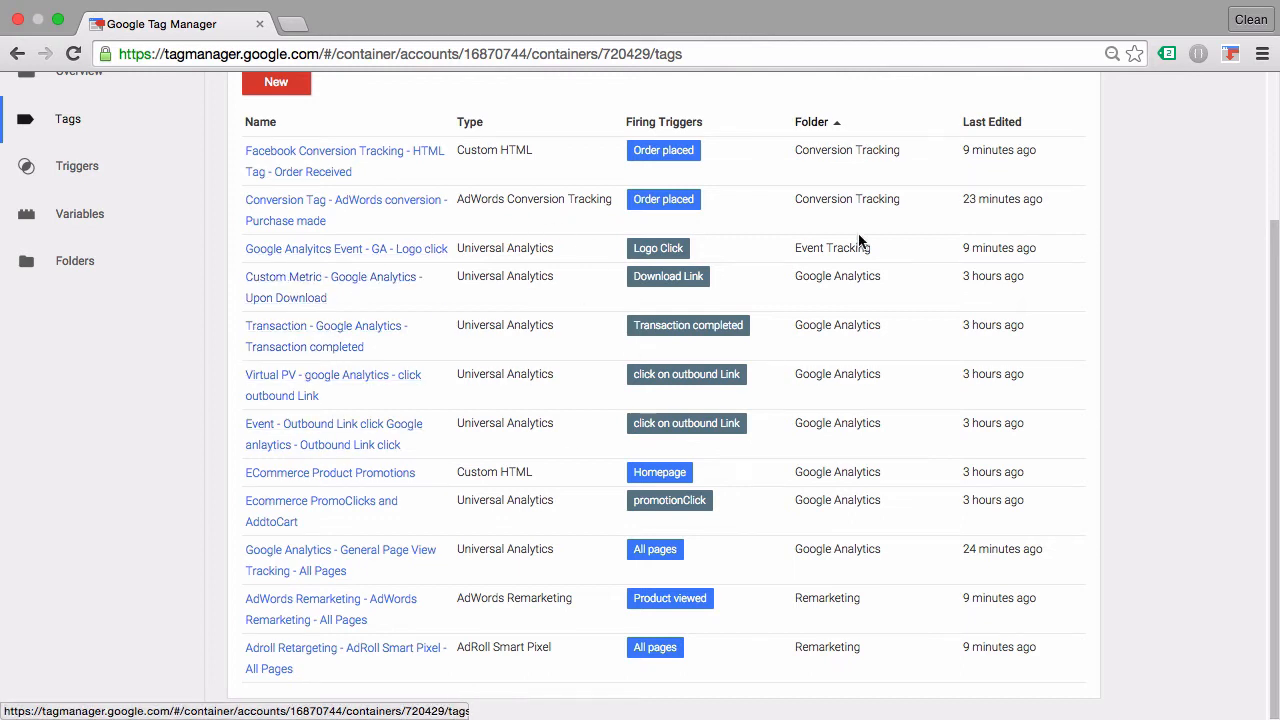
mouse_move(868, 308)
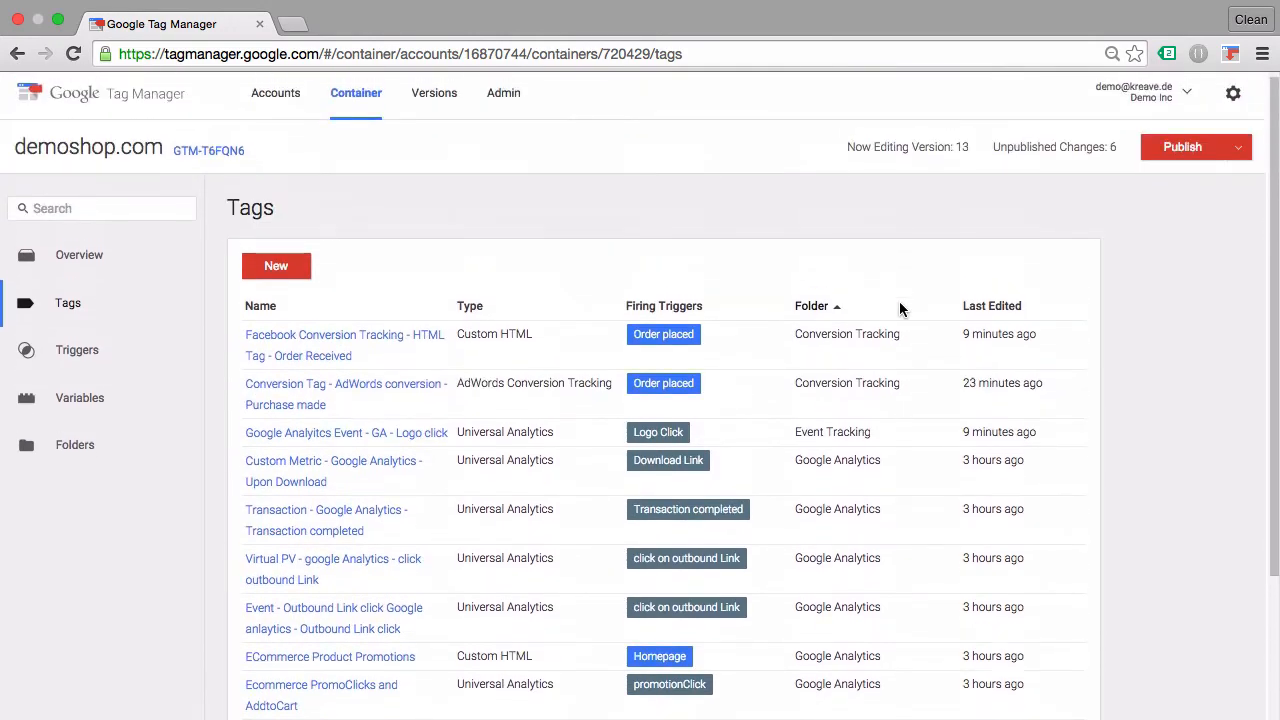
mouse_move(880, 308)
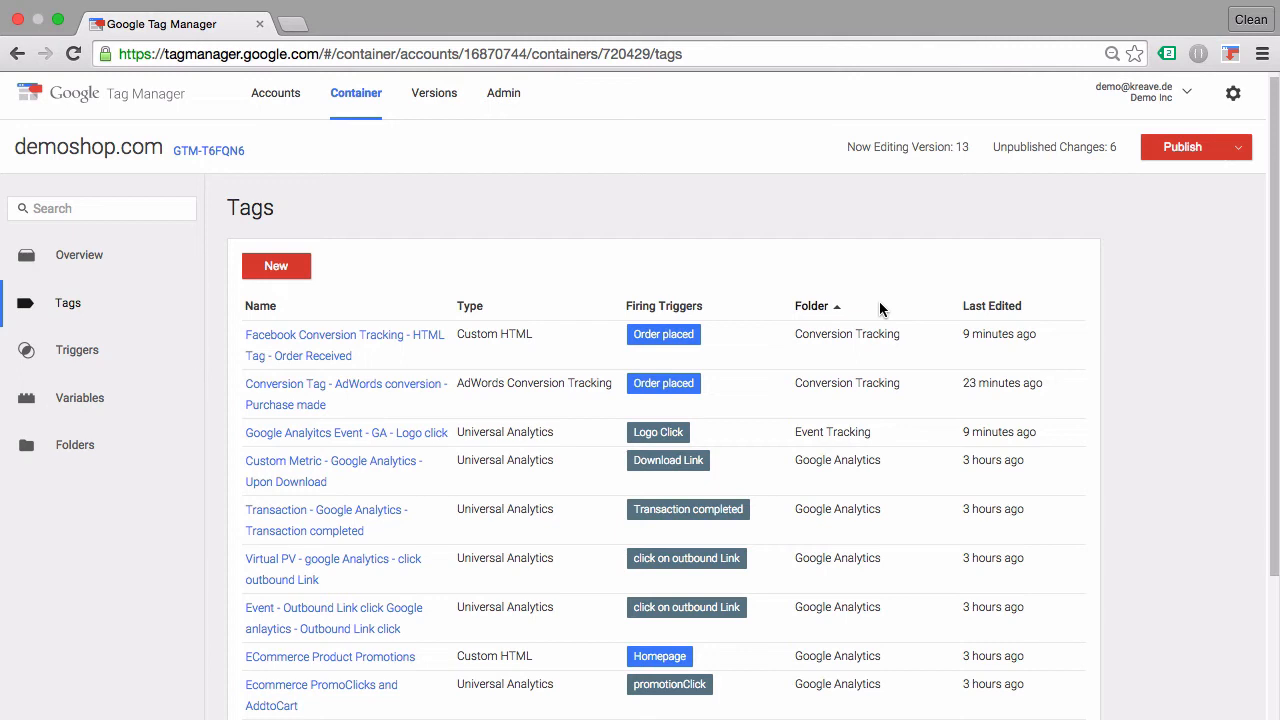
Step: Open the Facebook Conversion Tracking - HTML Tag - Order Received tag and view its folder options
left_click(344, 344)
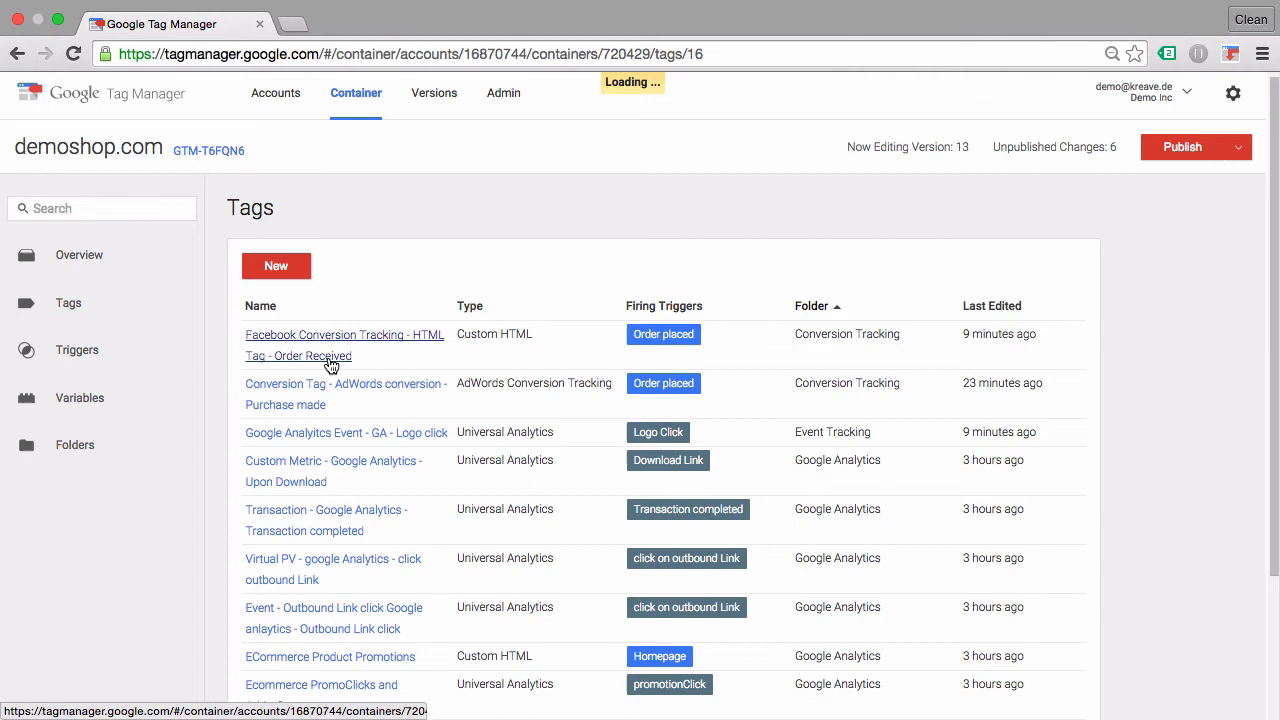
left_click(344, 334)
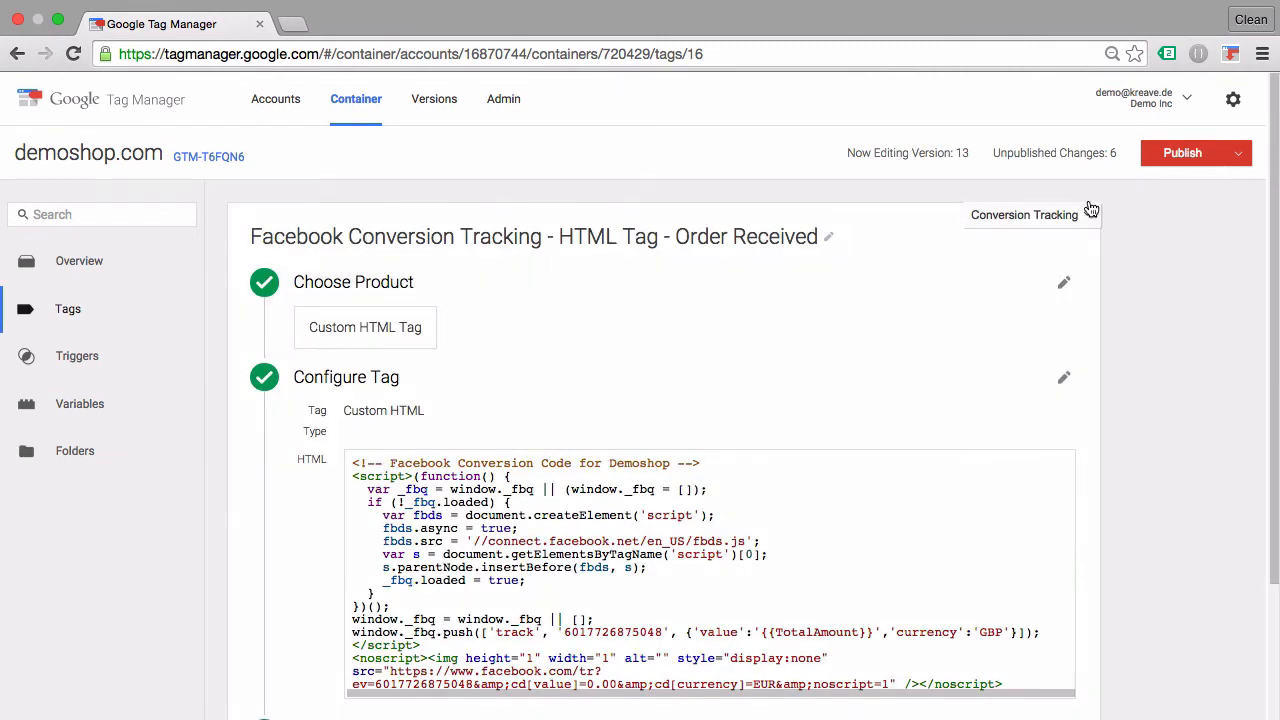
left_click(1024, 214)
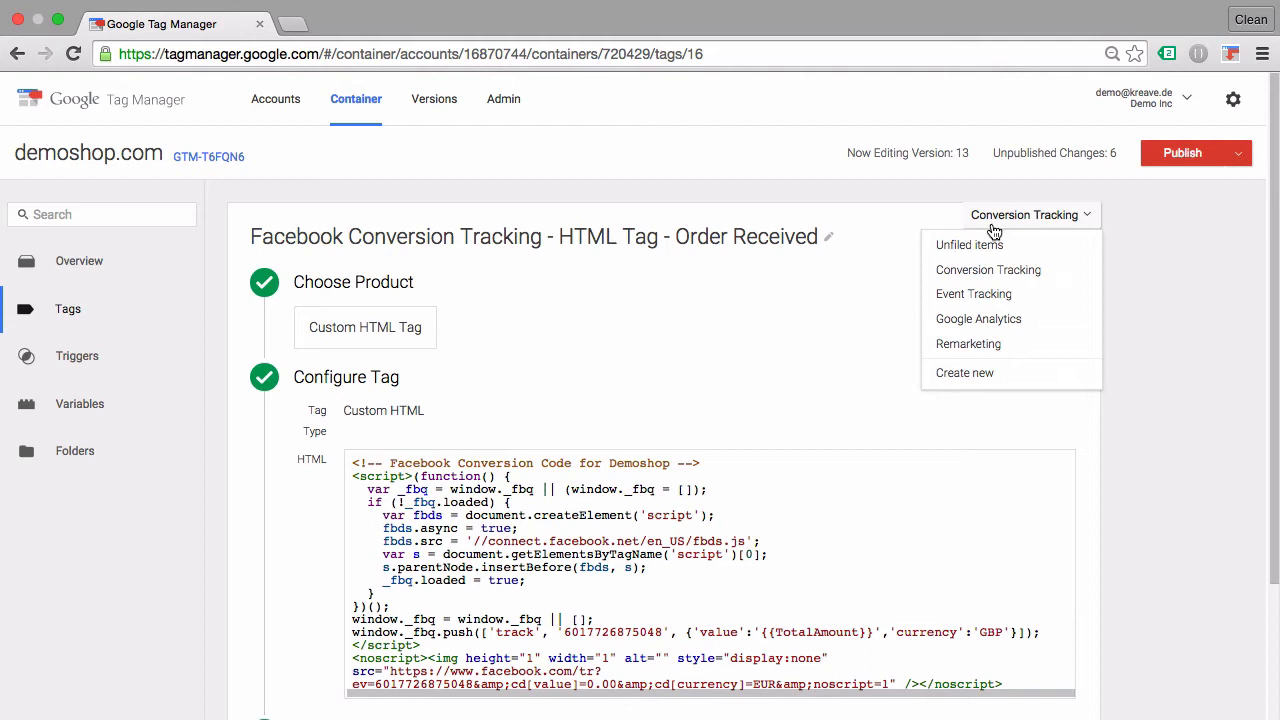
mouse_move(986, 294)
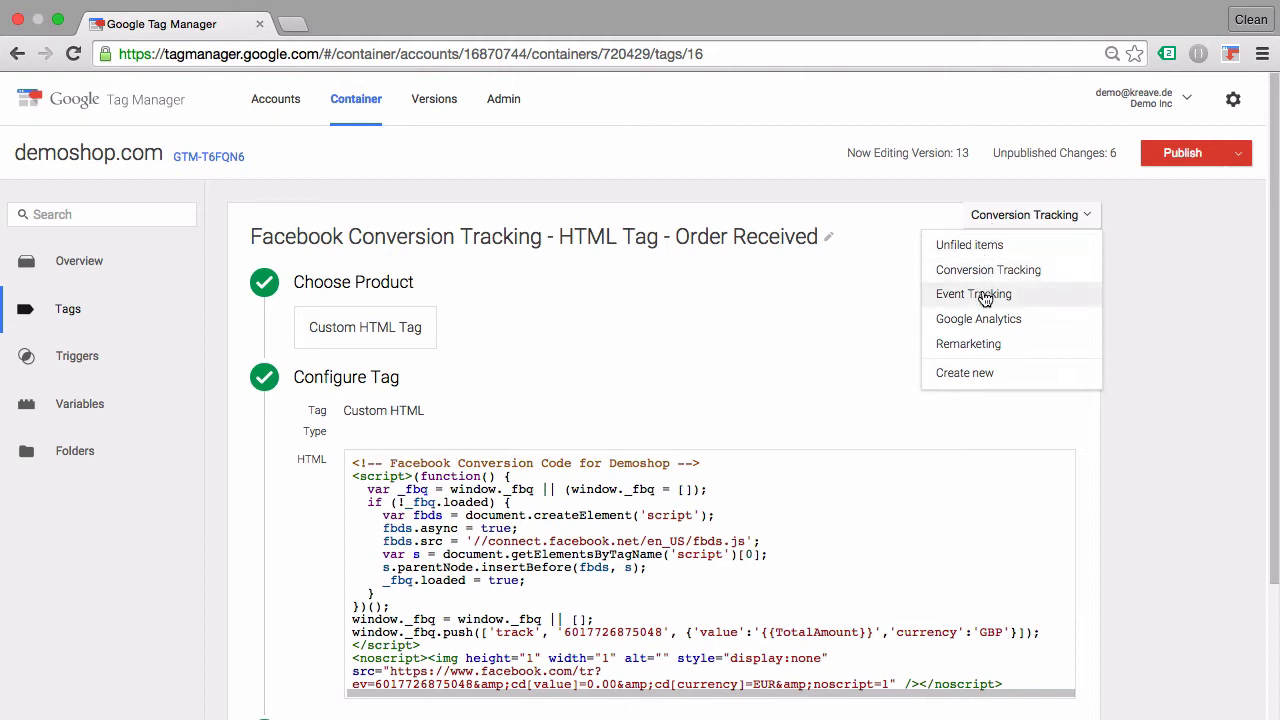
mouse_move(976, 378)
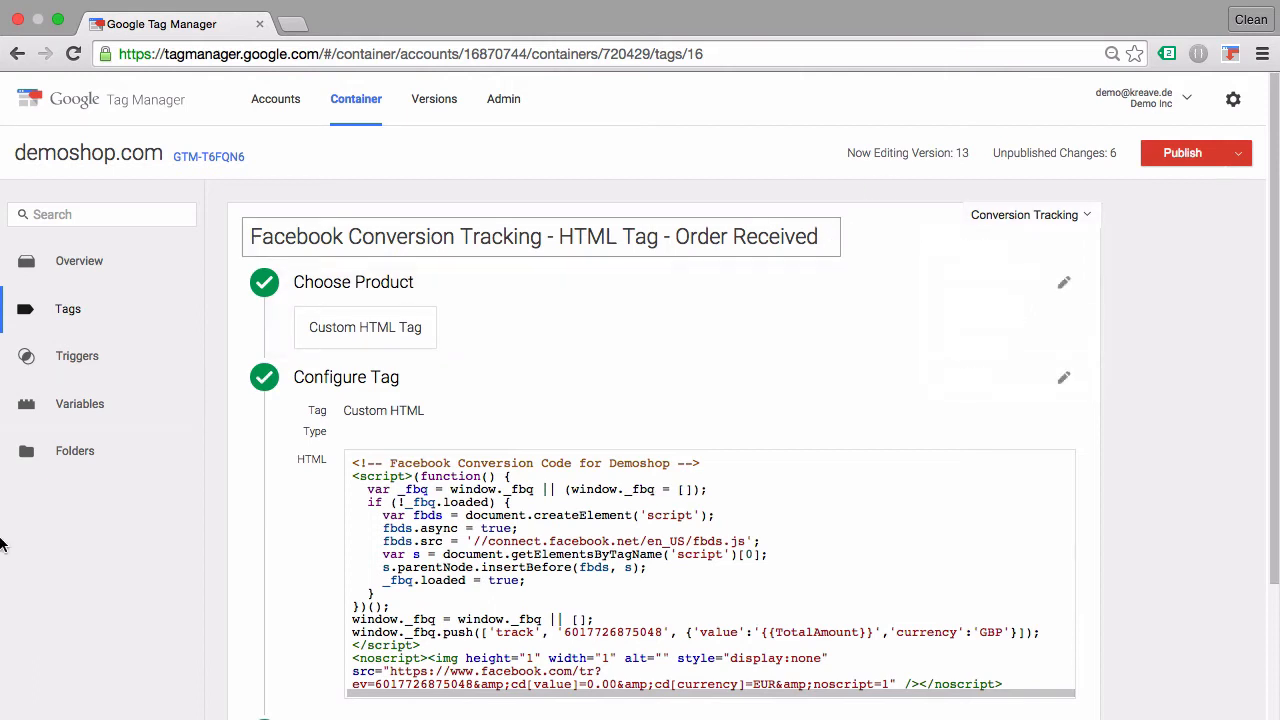
Step: Back in Folders, expand Unfiled items and select the 'event' variable for filing
left_click(74, 450)
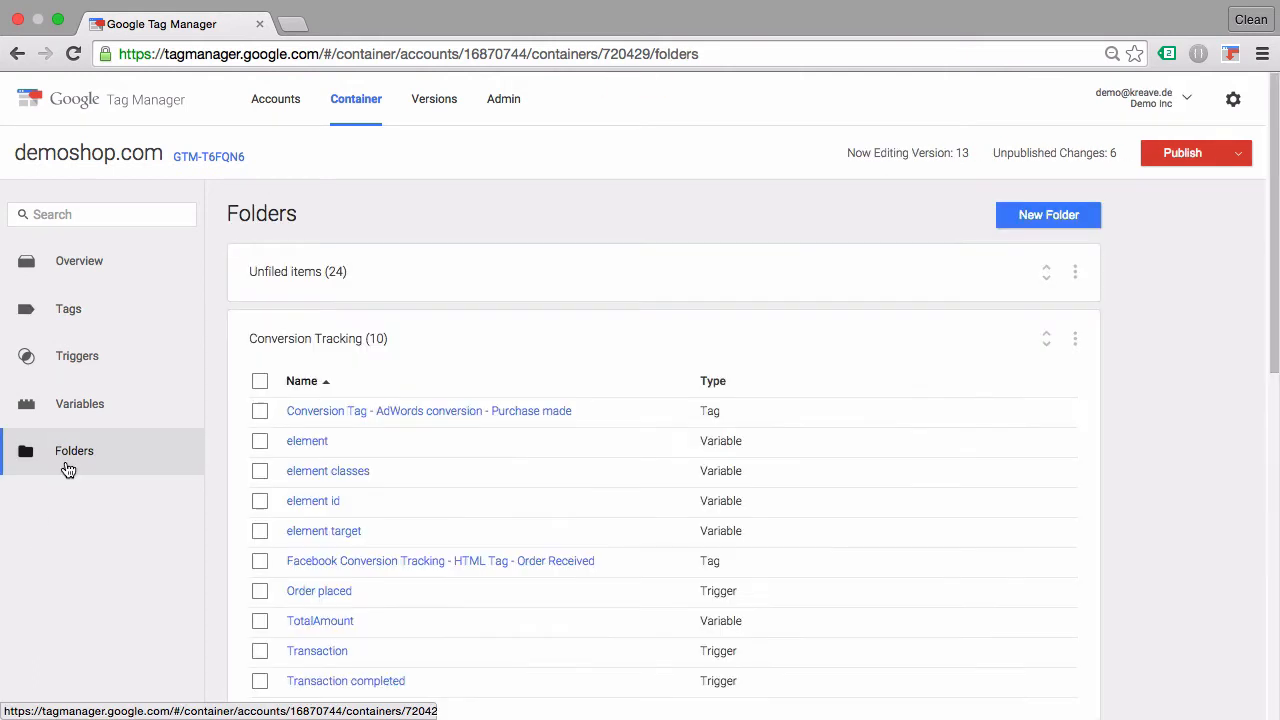
scroll("down", 3)
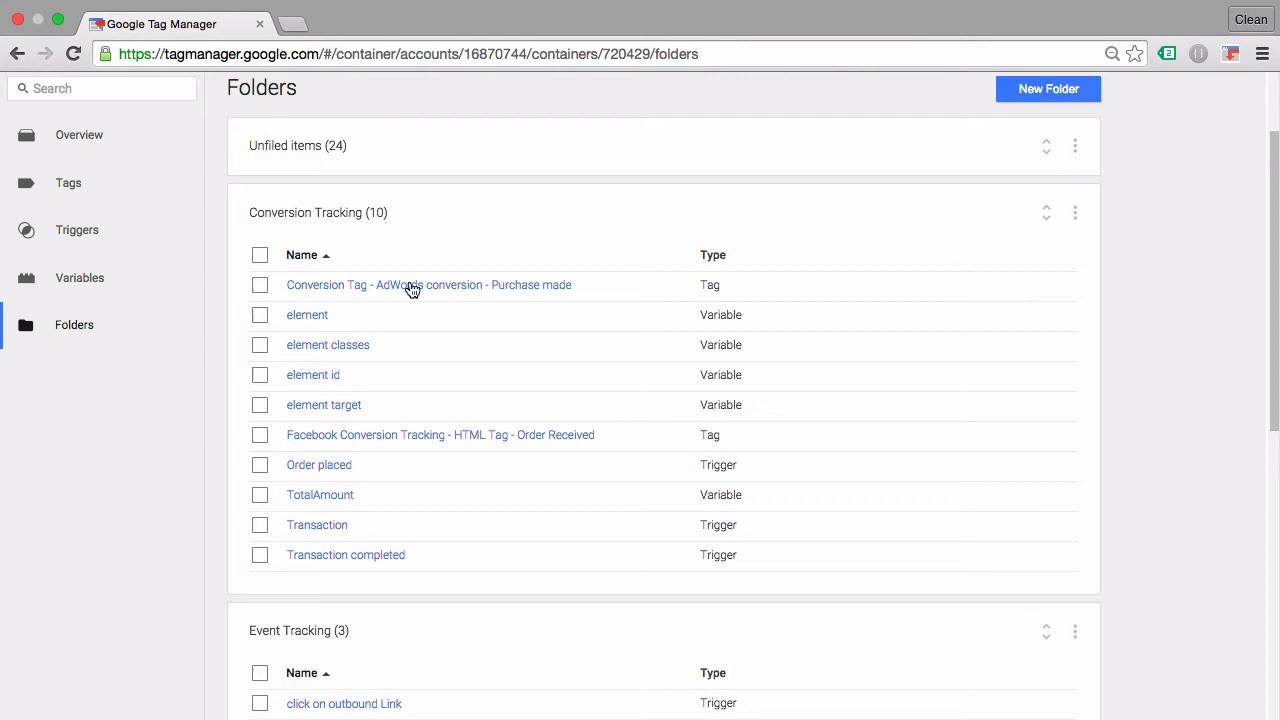
left_click(1046, 146)
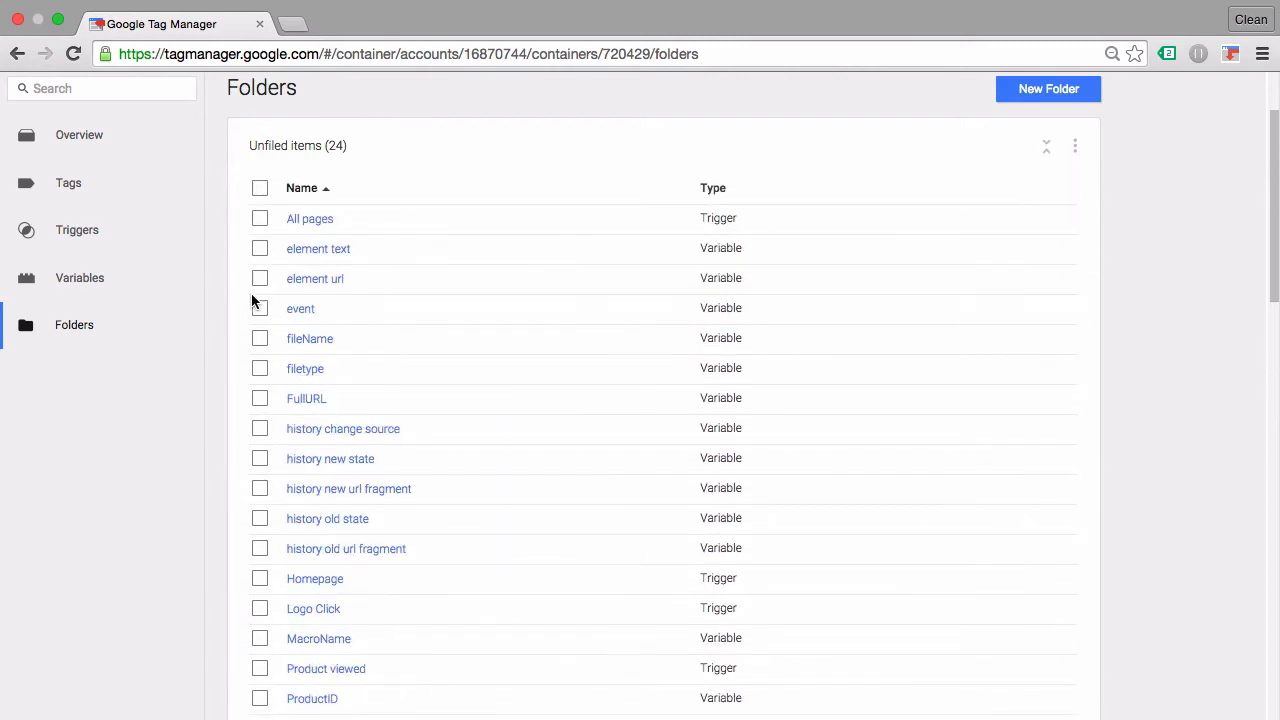
left_click(260, 308)
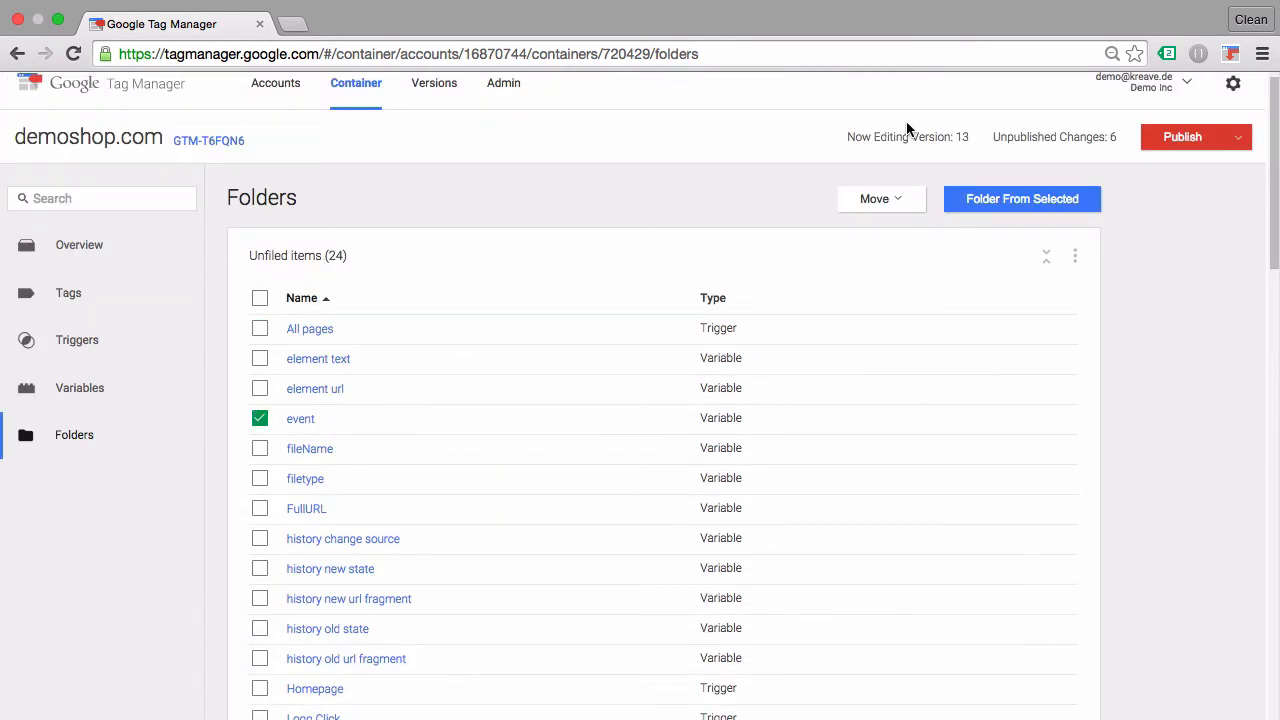
Step: Start a Folder From Selected for 'event', then cancel the New Folder dialog unchanged
left_click(880, 198)
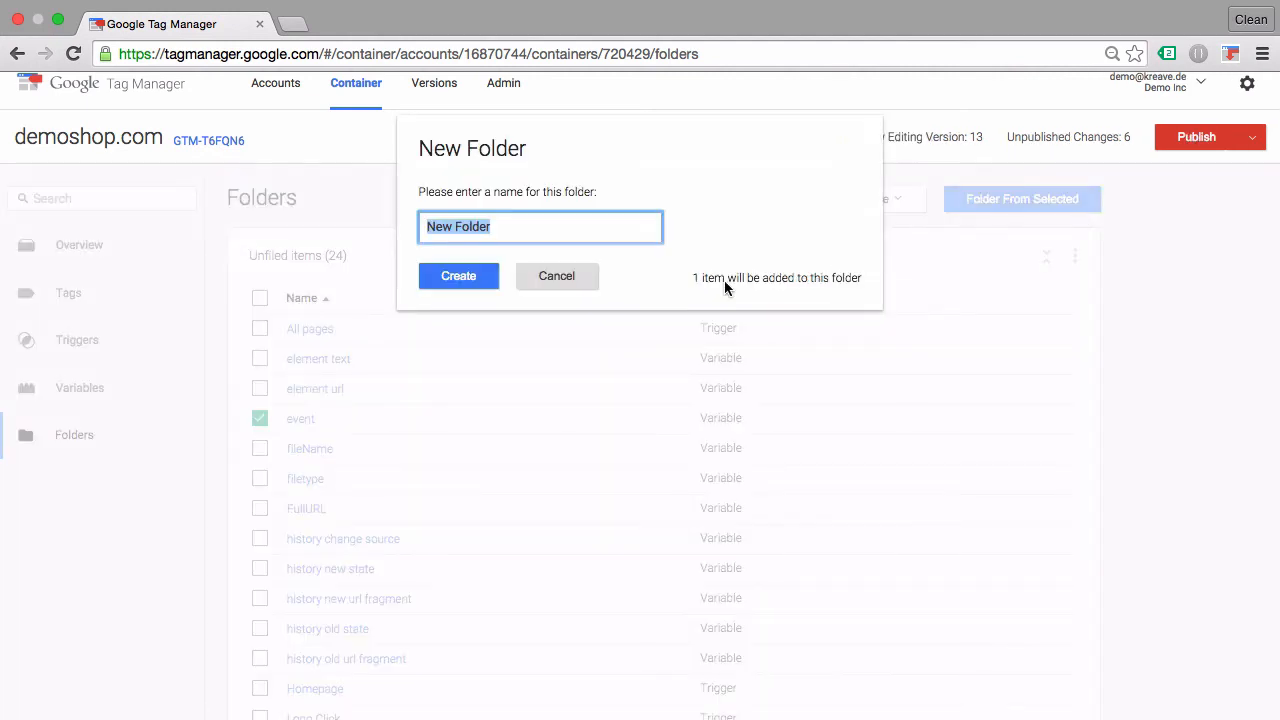
left_click(556, 276)
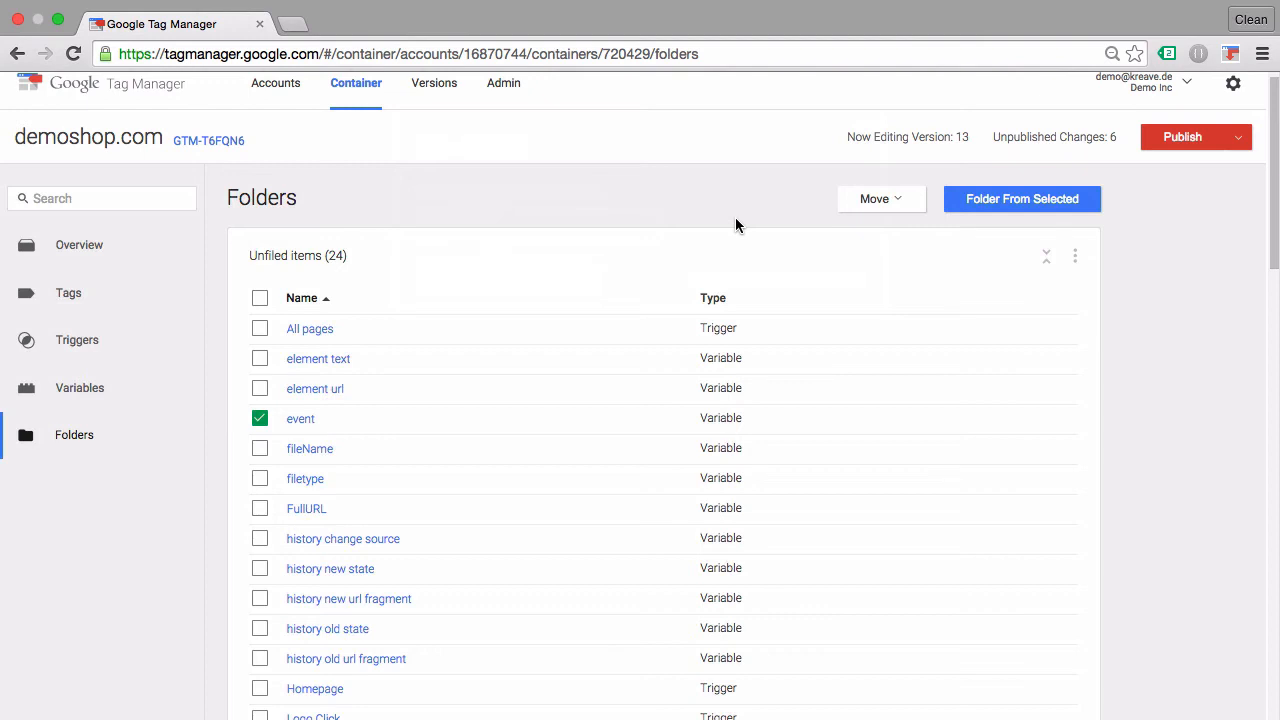
Step: From the tags list, reopen the Facebook Conversion Tracking - HTML Tag - Order Received tag
left_click(68, 292)
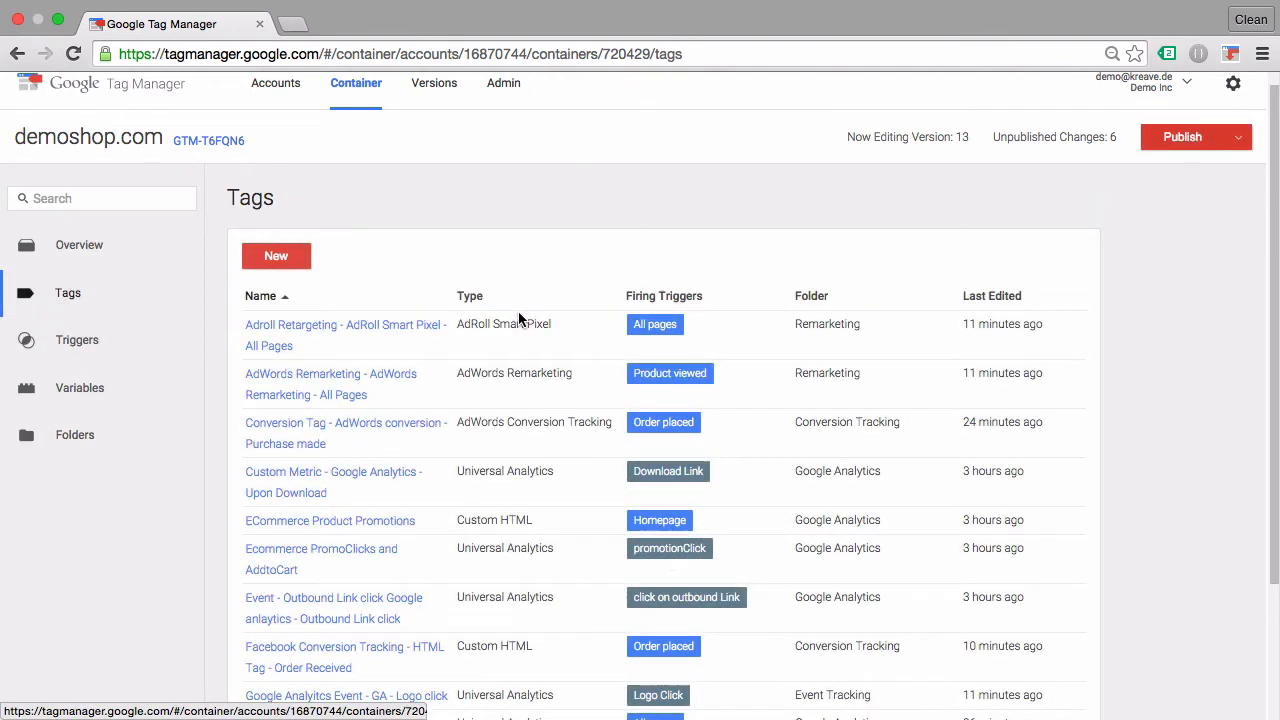
scroll("down", 3)
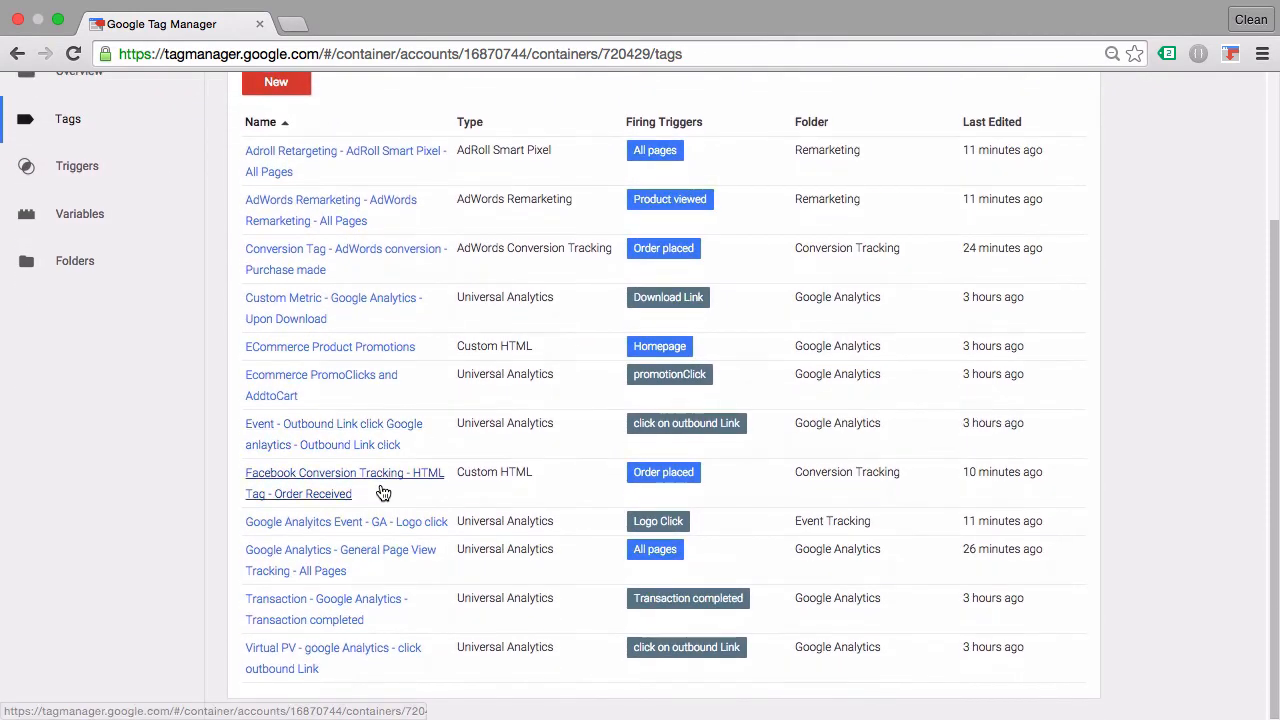
left_click(344, 482)
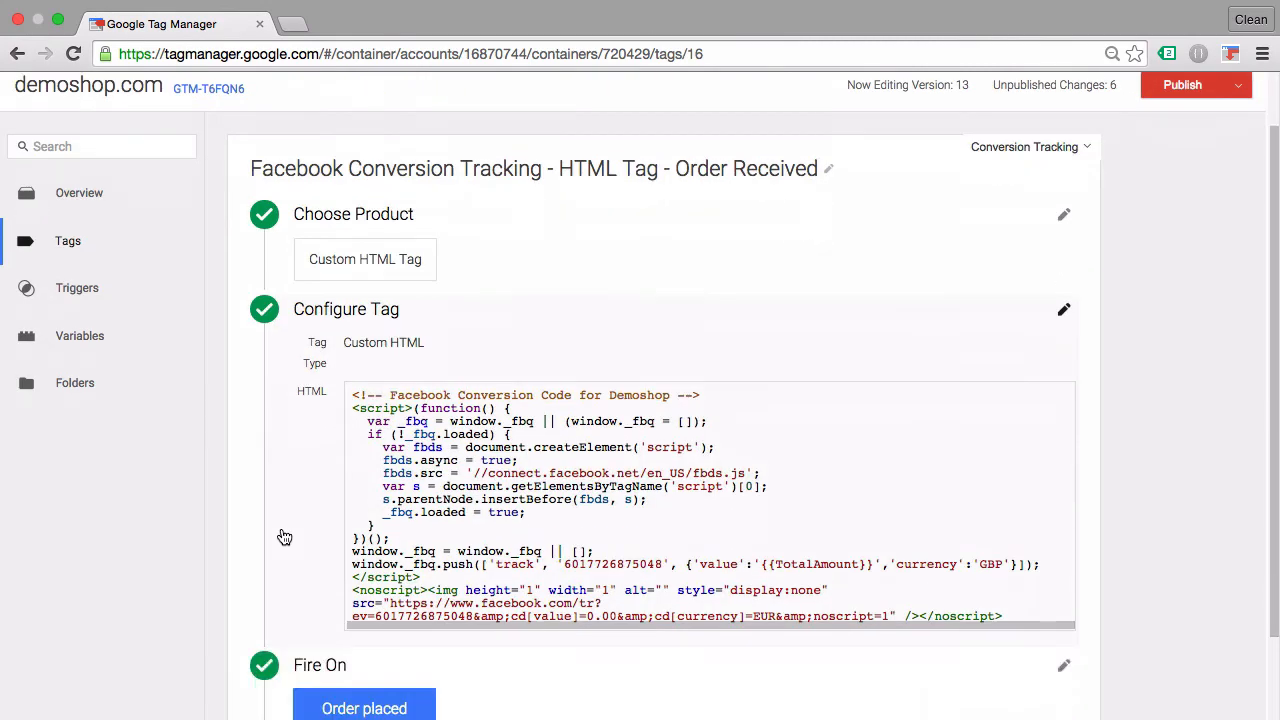
Step: Put Configure Tag into edit mode, showing the syntax-highlighted custom HTML and document.write option
left_click(1064, 308)
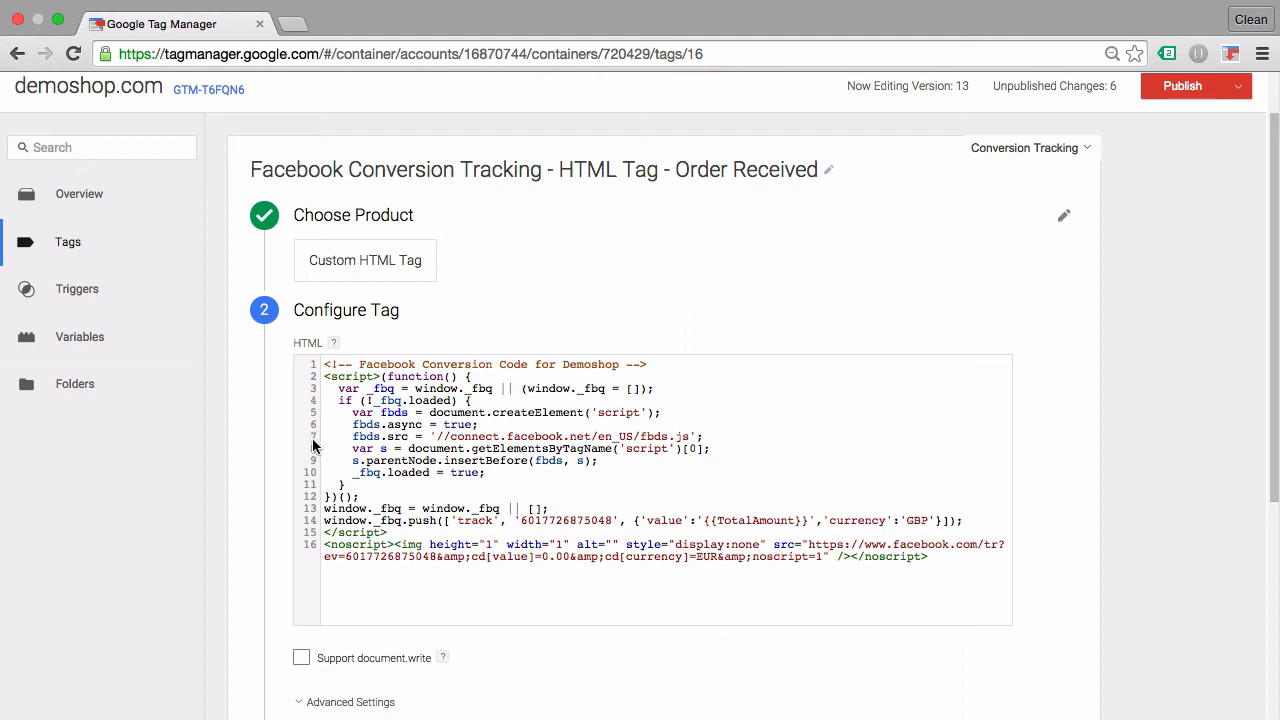
mouse_move(314, 378)
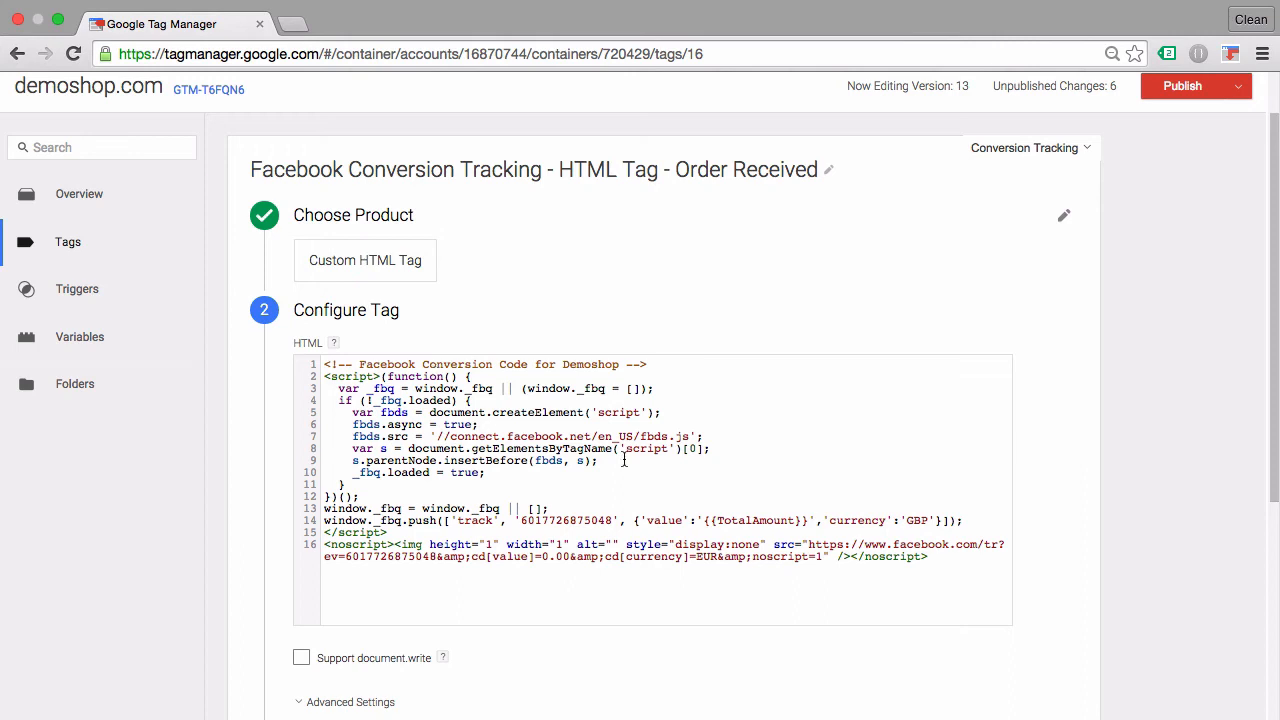
mouse_move(600, 510)
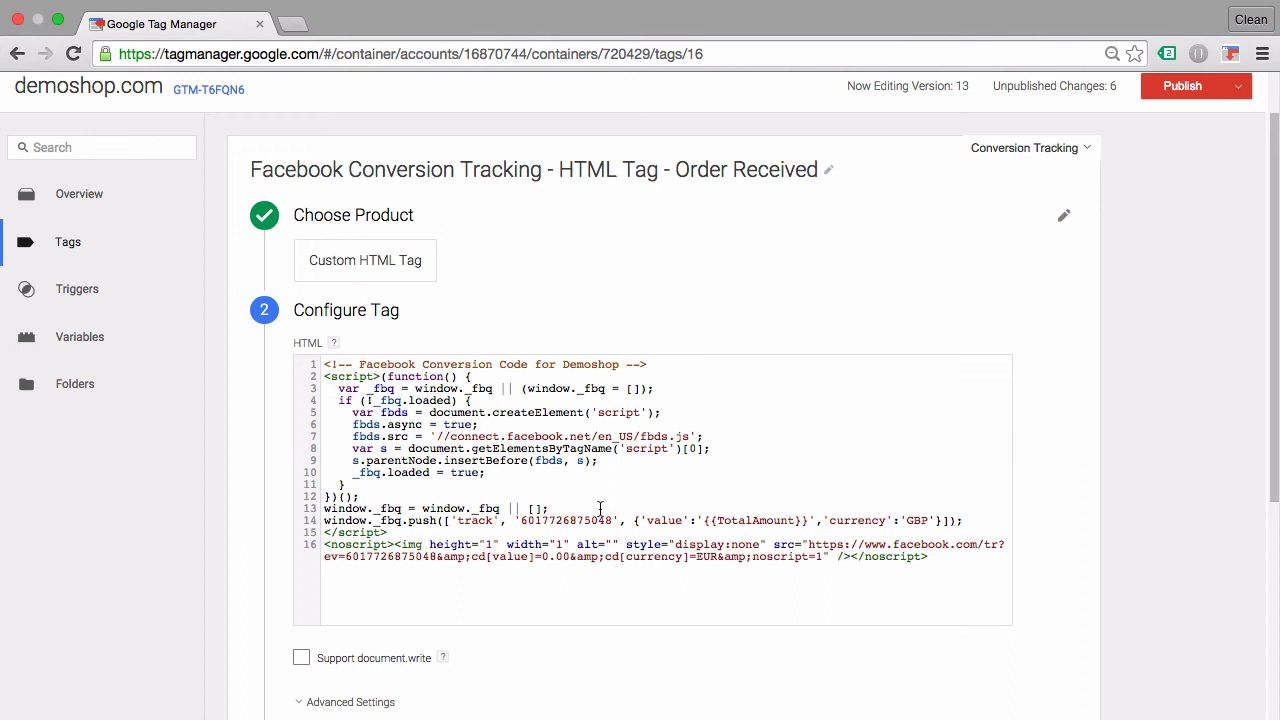